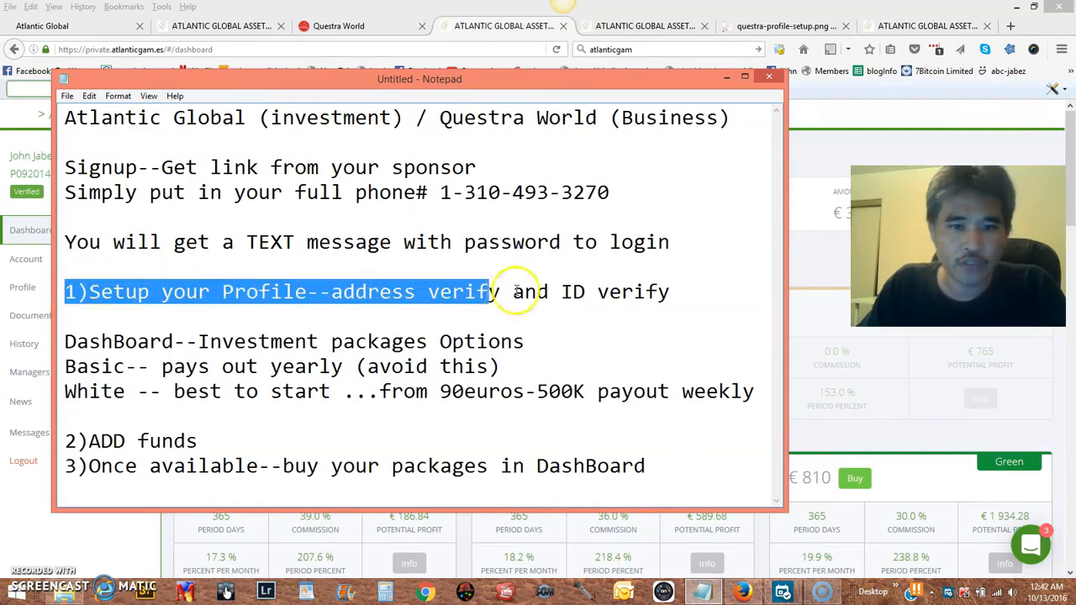
- Highlight '1)Setup your Profile' in Notepad and show the questra-profile-setup.png screenshot tab
drag(483, 292, 669, 292)
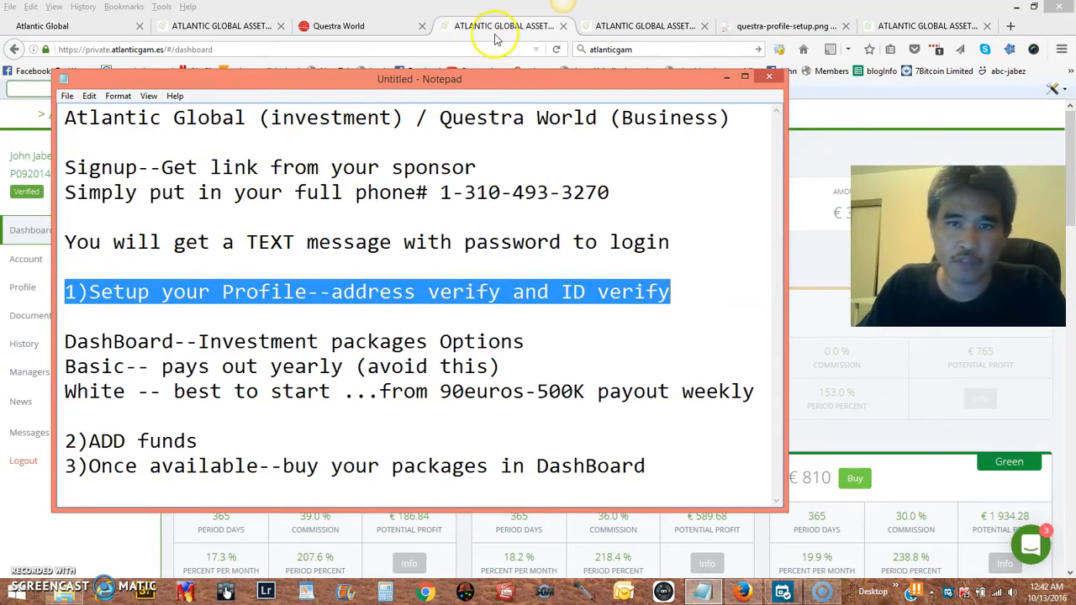
mouse_move(495, 26)
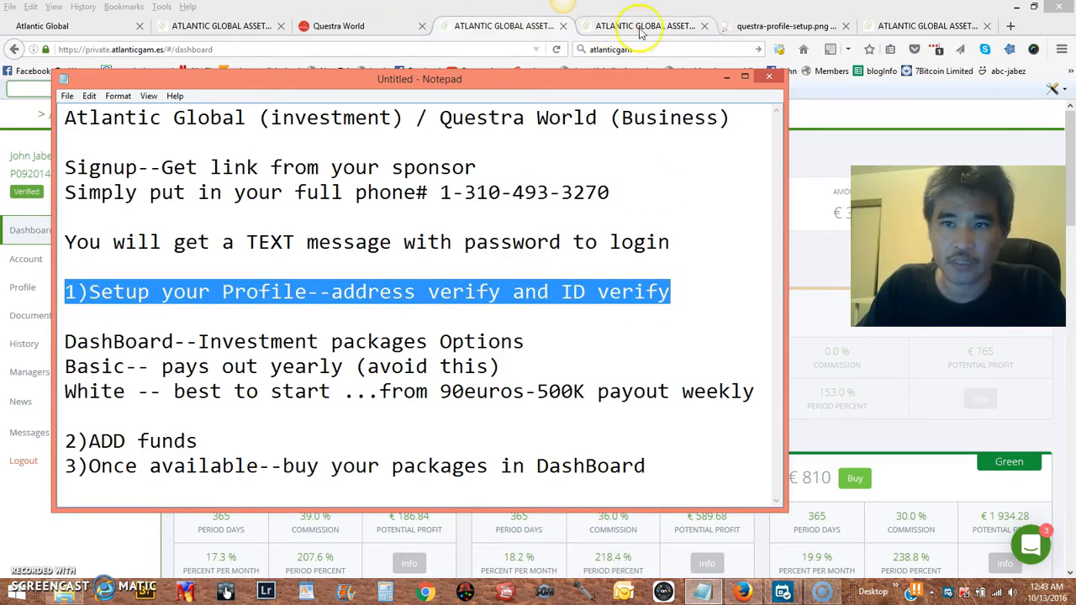
click(782, 26)
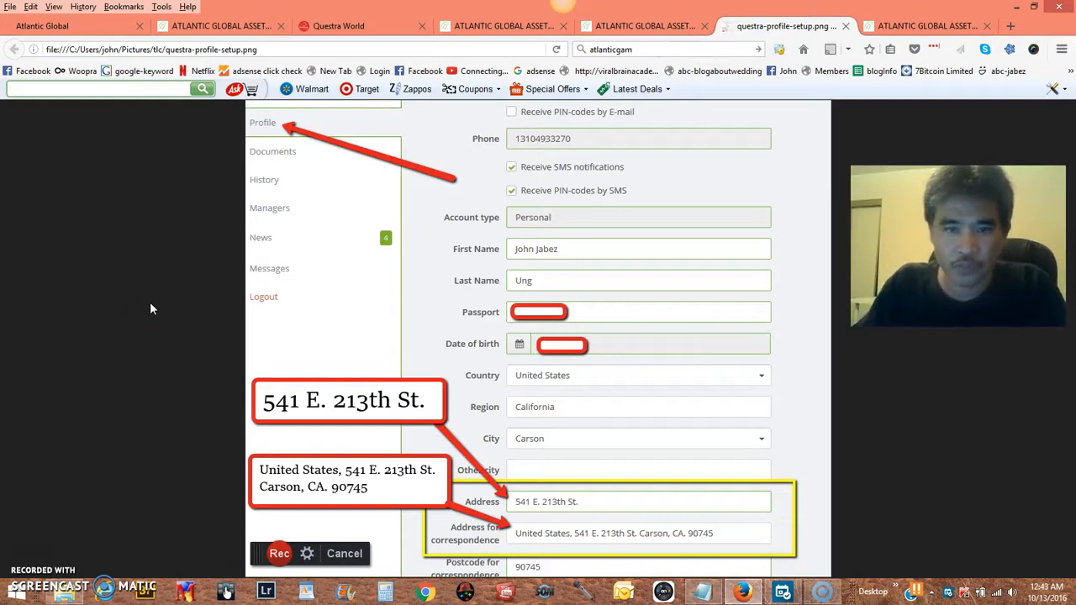
mouse_move(290, 303)
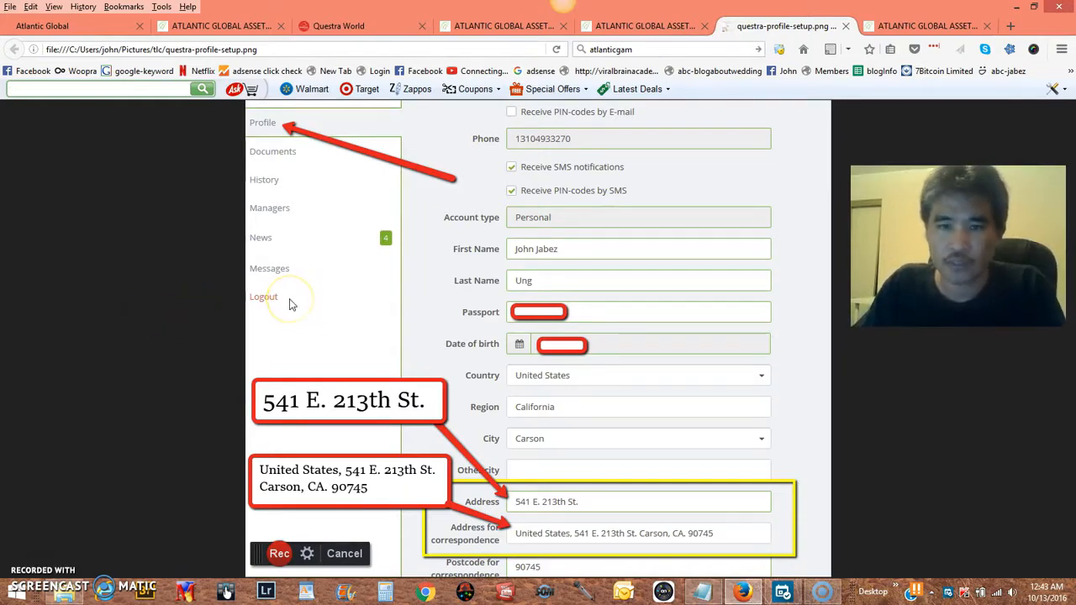
mouse_move(415, 158)
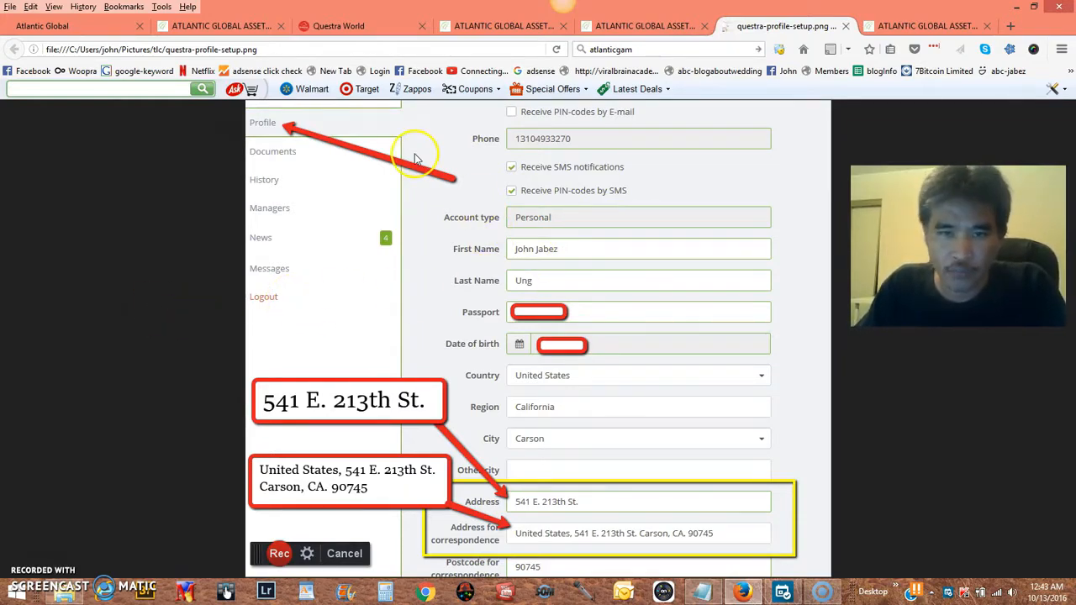
mouse_move(260, 125)
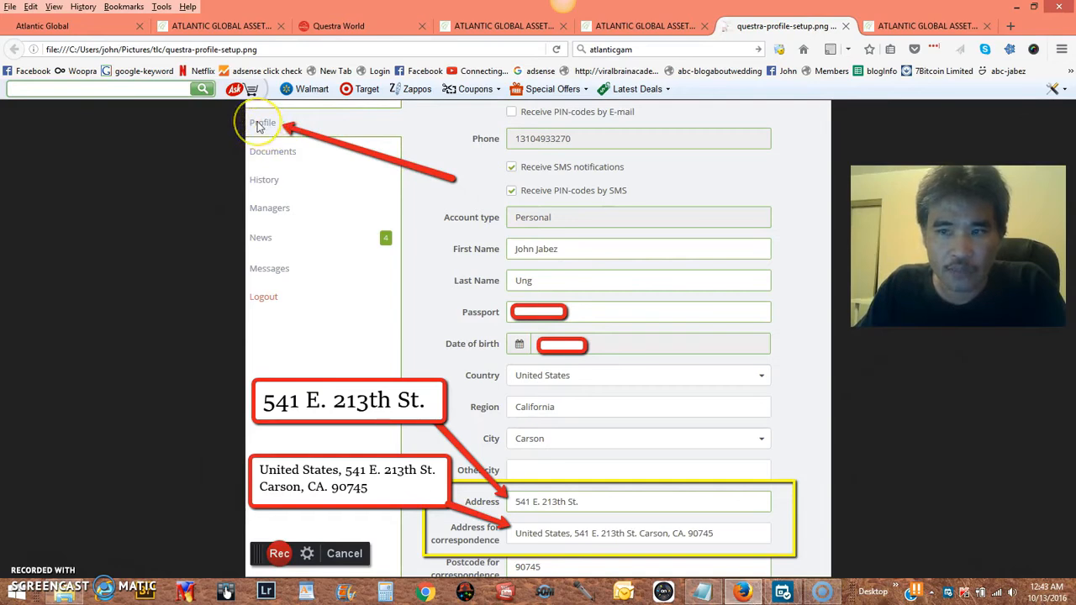
mouse_move(494, 207)
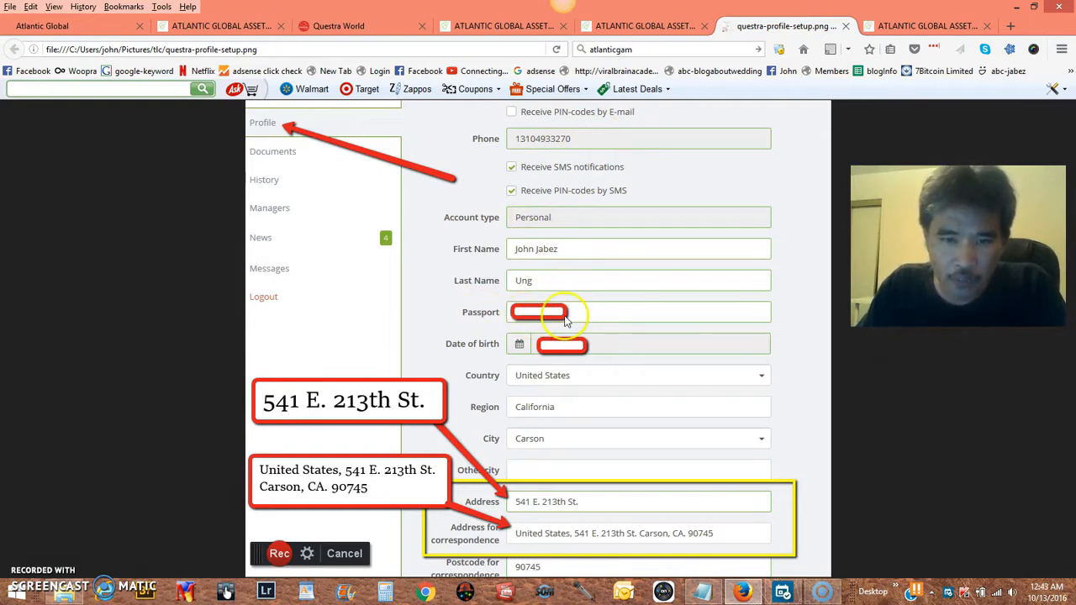
mouse_move(627, 402)
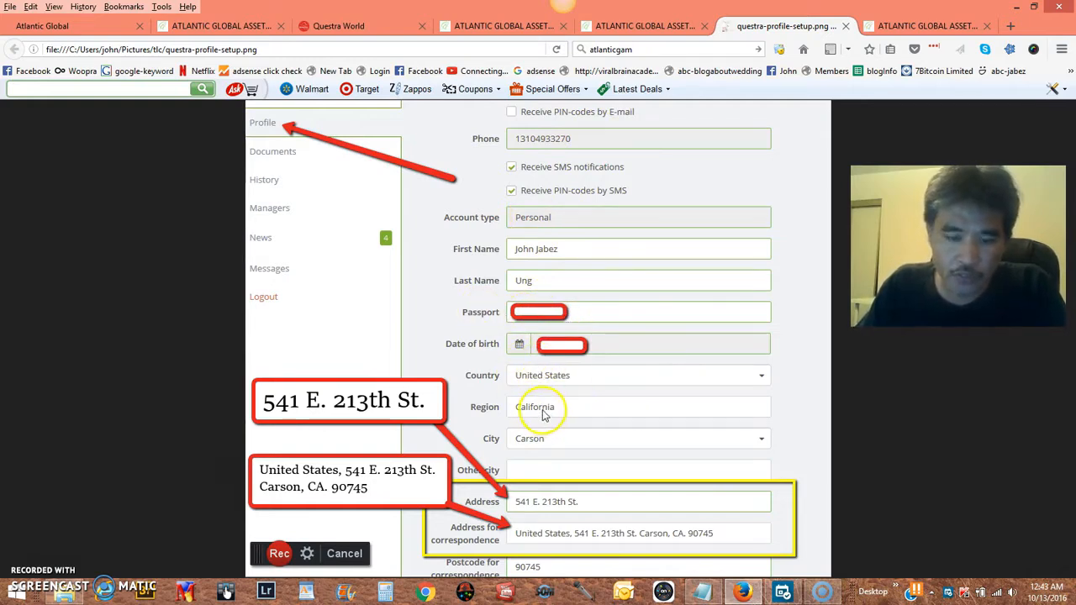
mouse_move(530, 429)
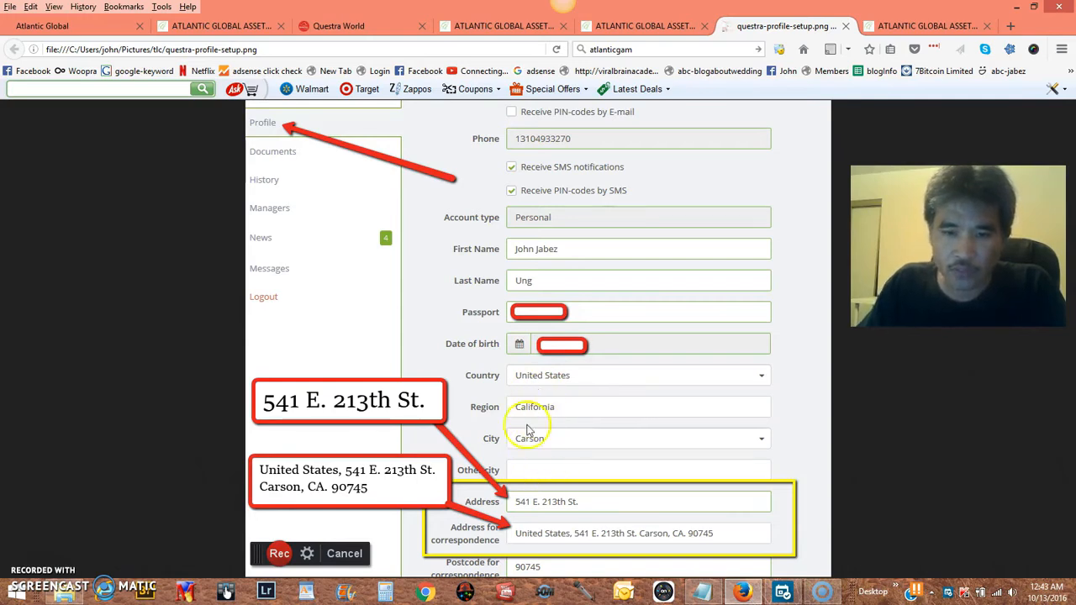
mouse_move(404, 450)
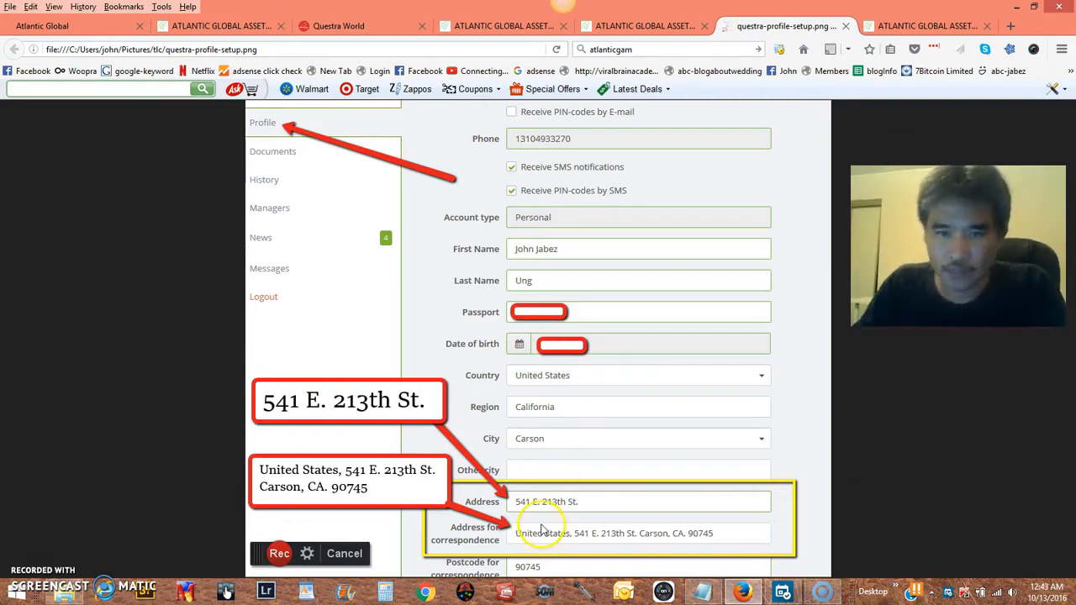
mouse_move(545, 521)
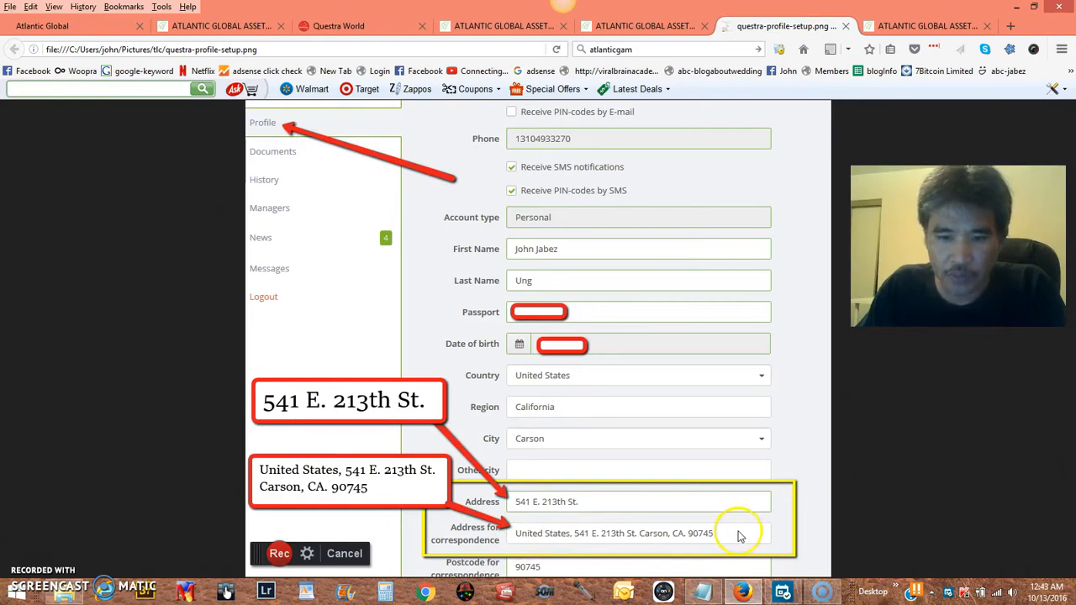
mouse_move(269, 479)
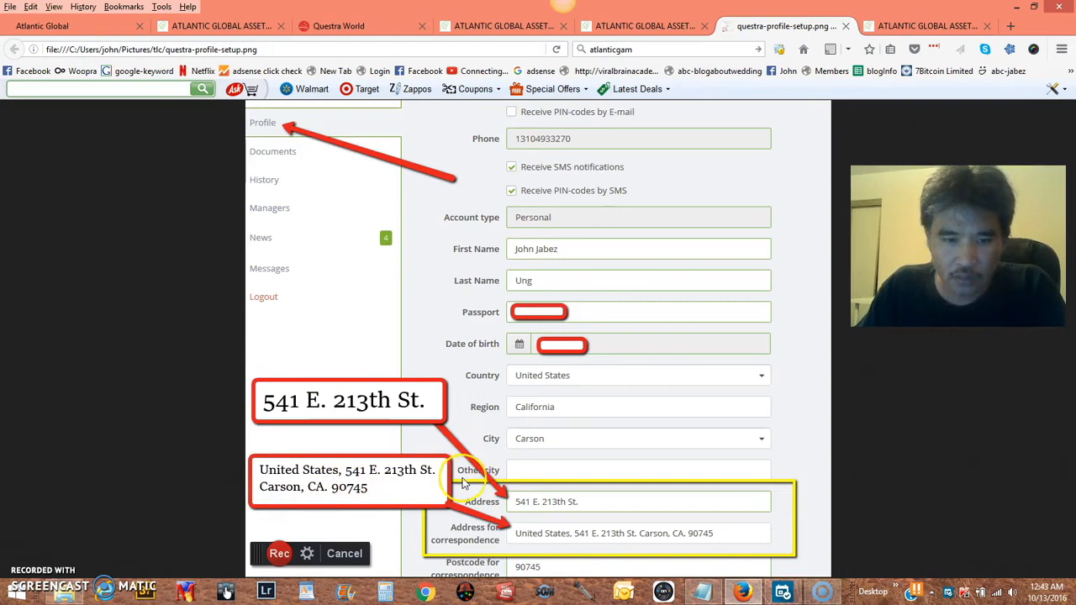
mouse_move(495, 513)
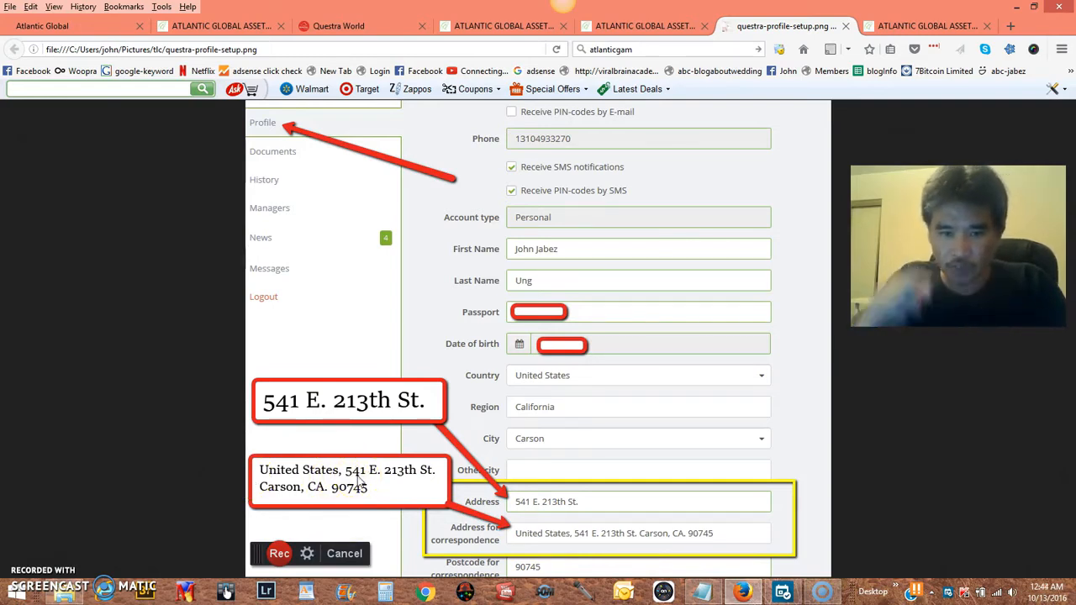
mouse_move(419, 489)
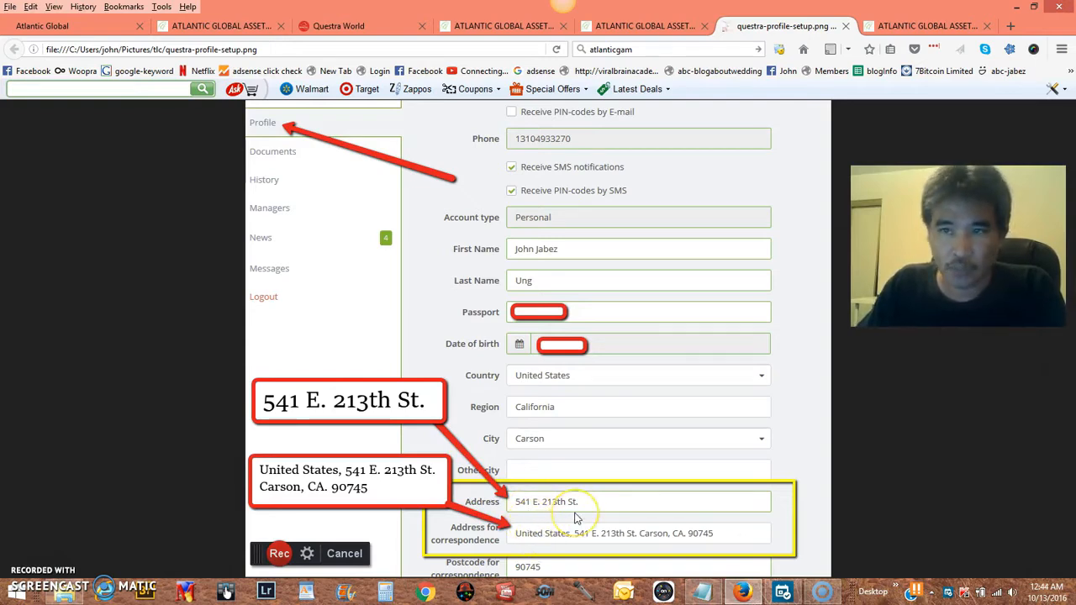
mouse_move(629, 479)
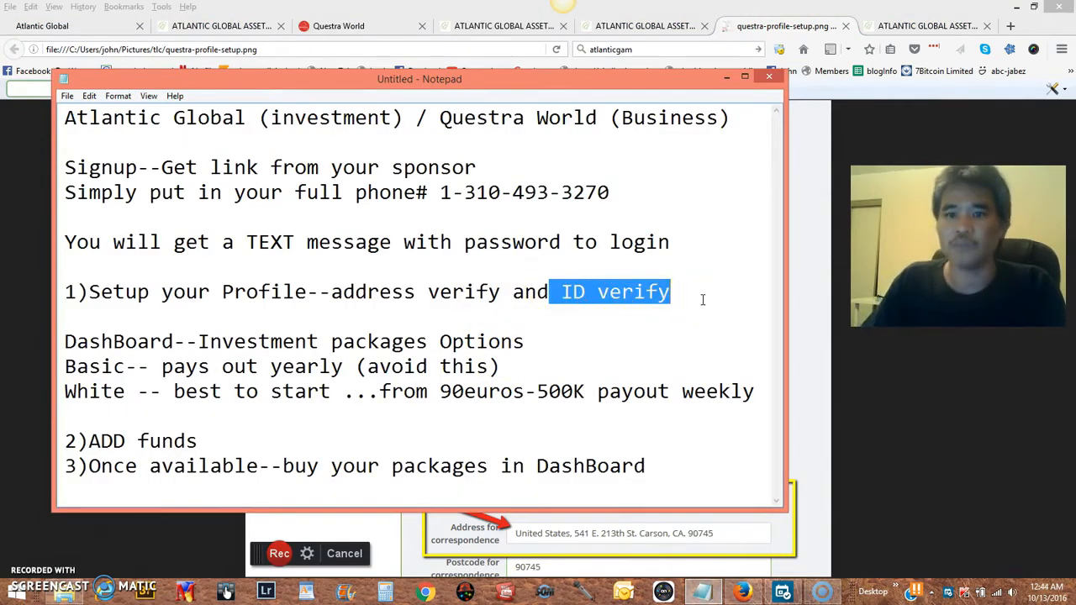
- Highlight the DashBoard, Basic and White package lines in Notepad, then show the Atlantic Global dashboard
click(672, 291)
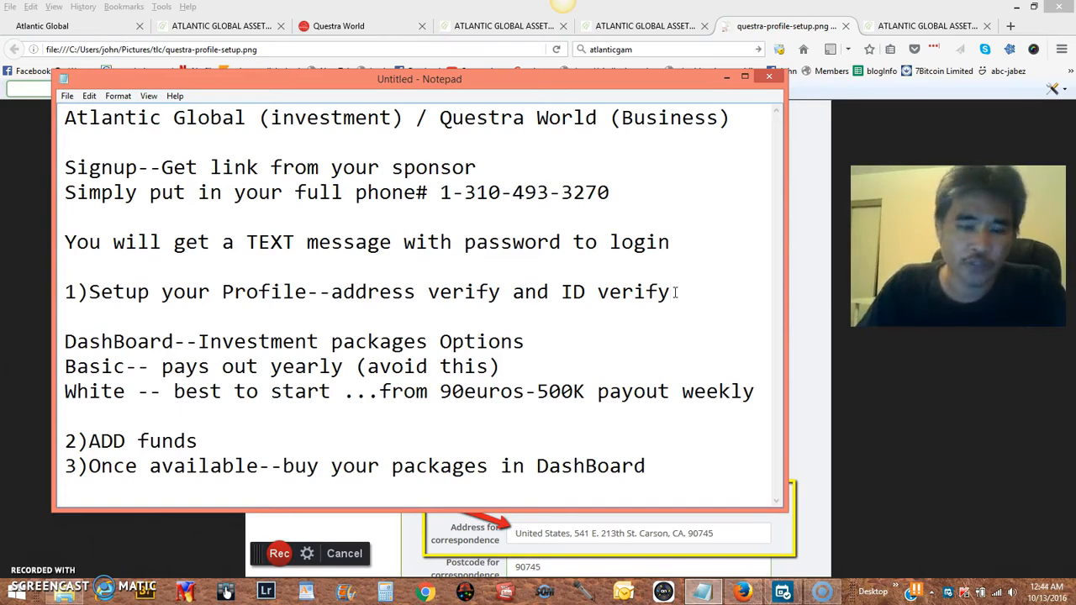
mouse_move(665, 298)
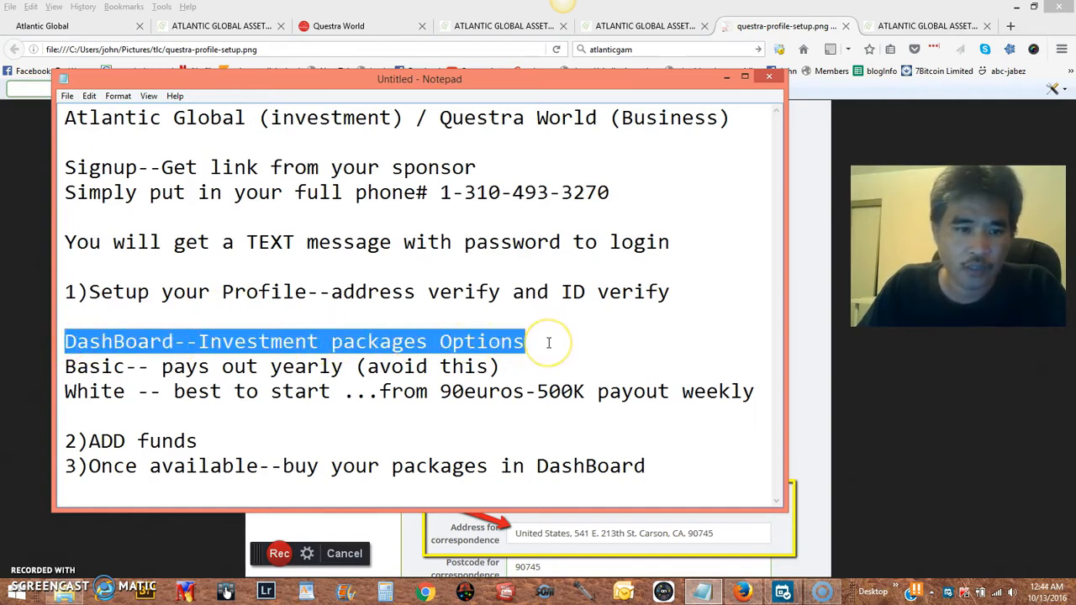
drag(548, 342, 551, 391)
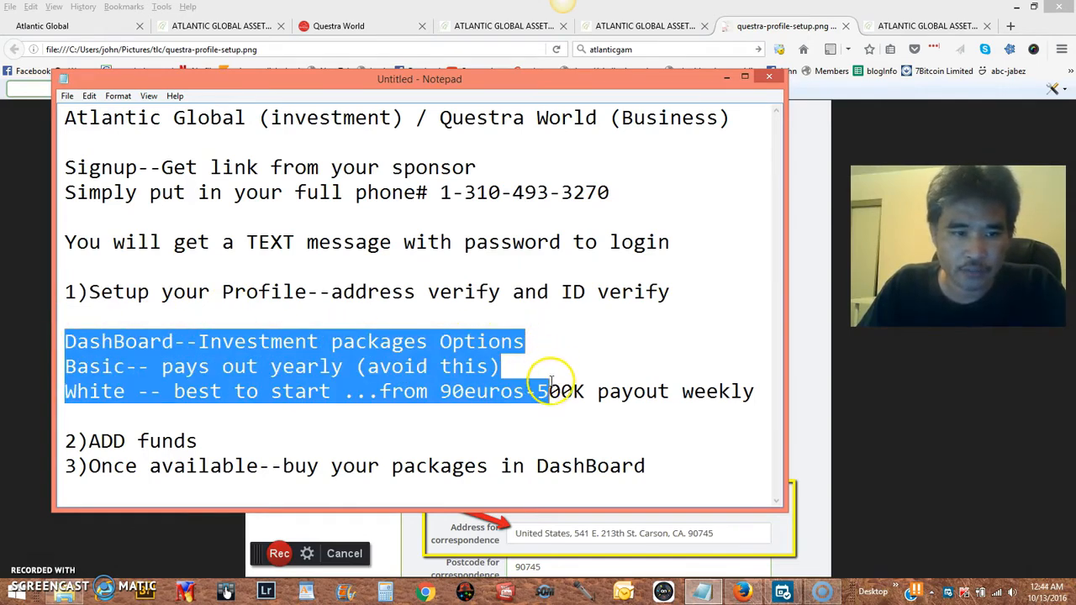
drag(538, 391, 755, 391)
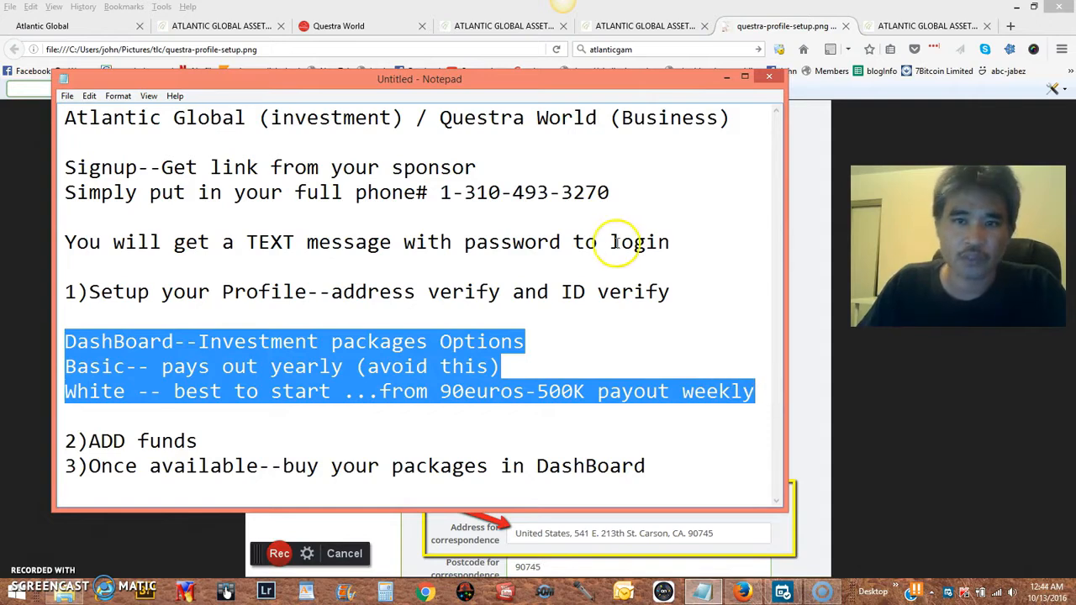
click(929, 25)
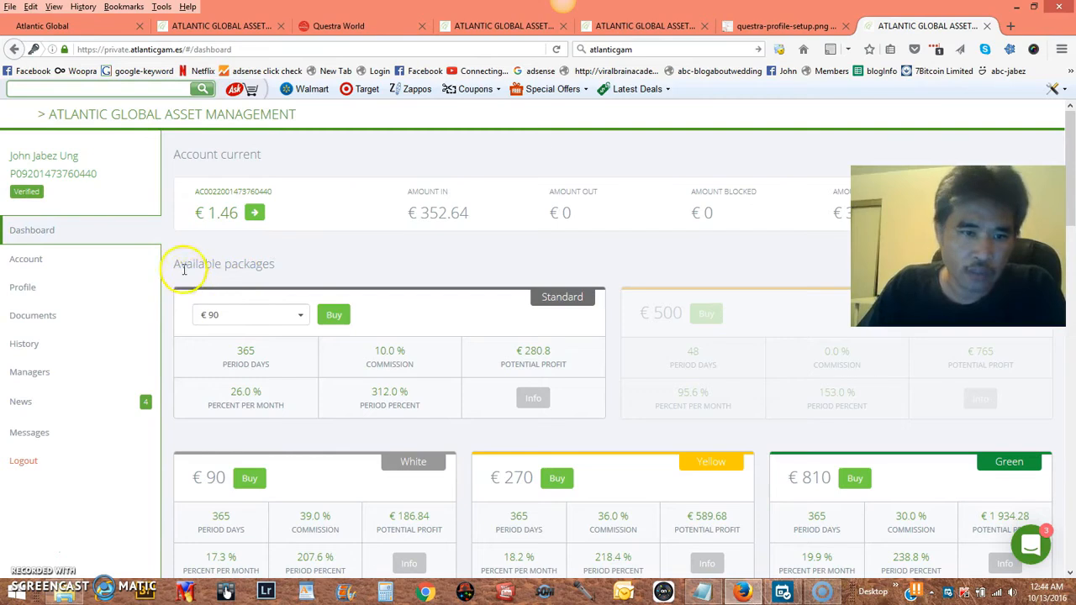
double_click(223, 263)
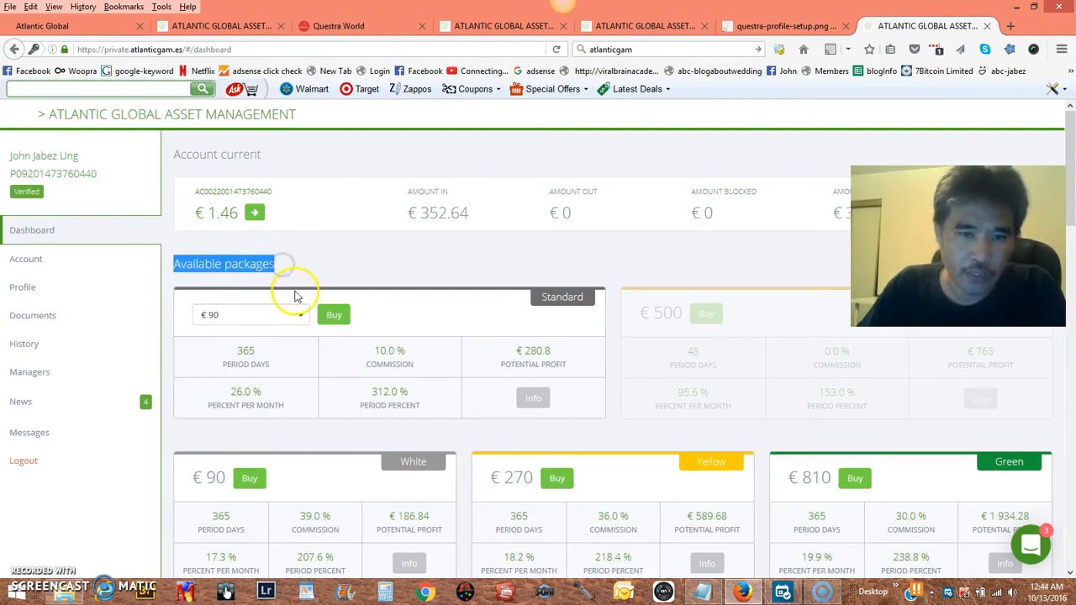
mouse_move(301, 326)
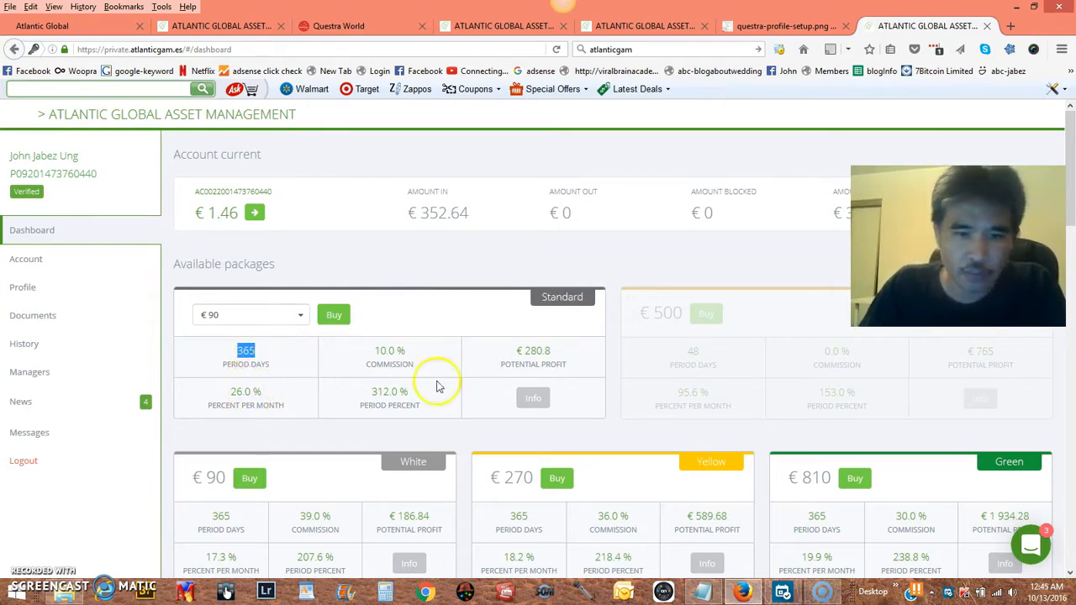
click(250, 315)
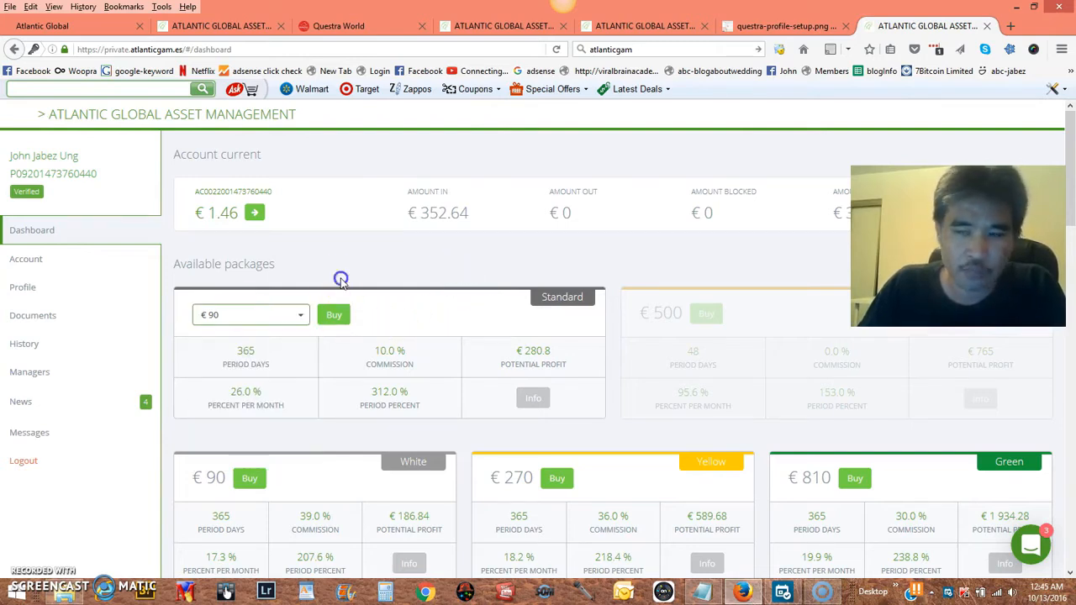
mouse_move(533, 296)
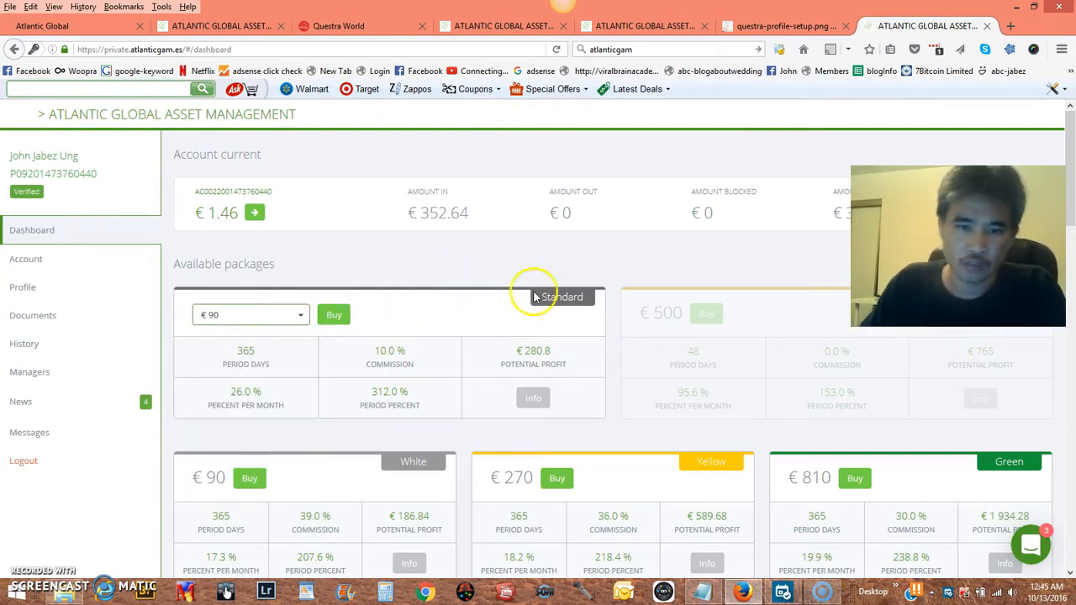
mouse_move(536, 296)
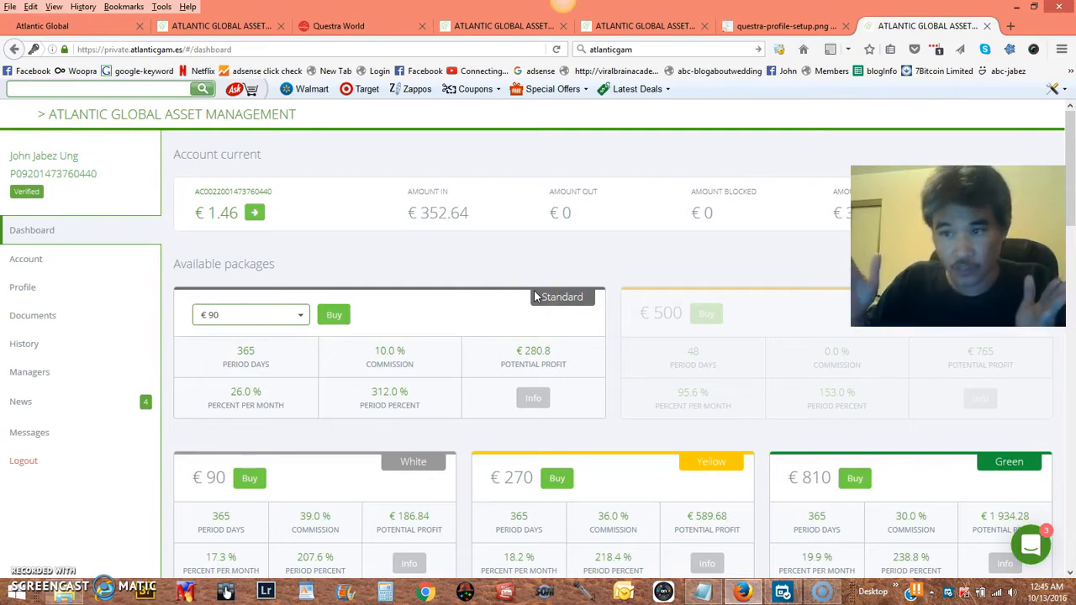
scroll(down, 3)
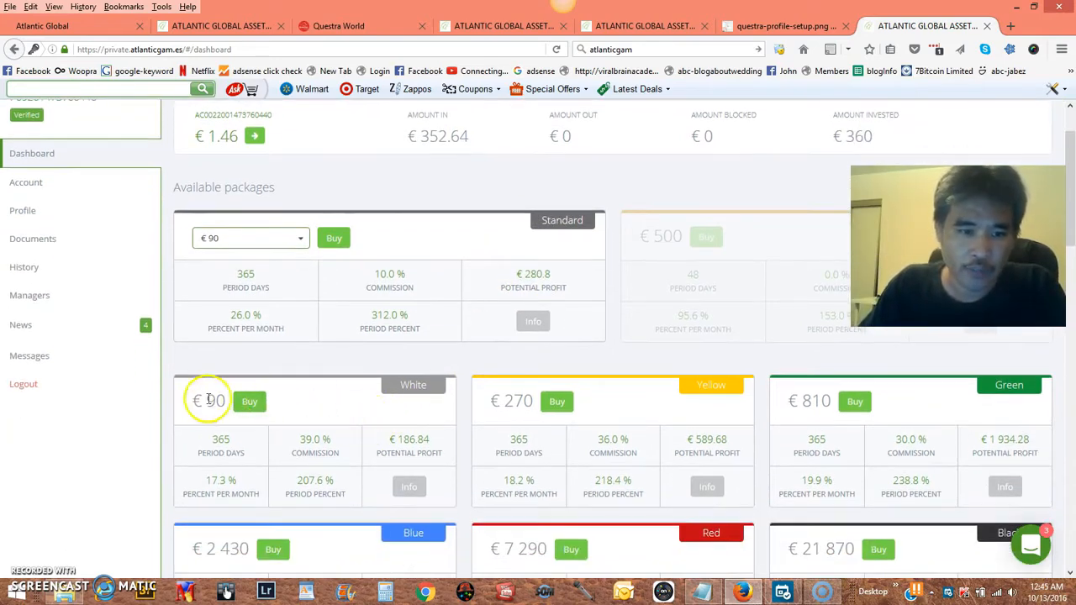
mouse_move(992, 391)
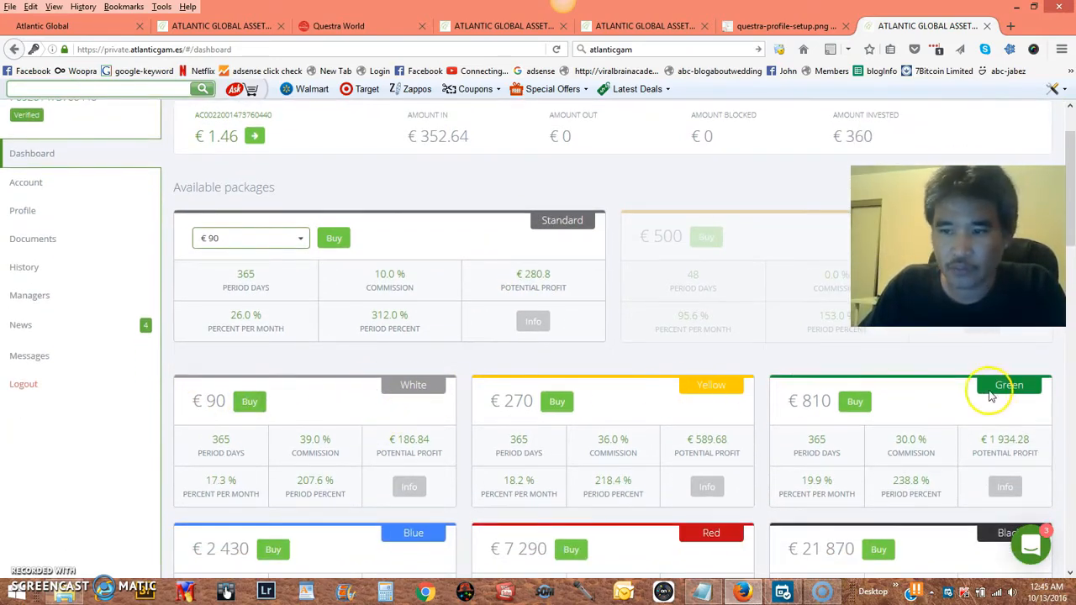
scroll(down, 3)
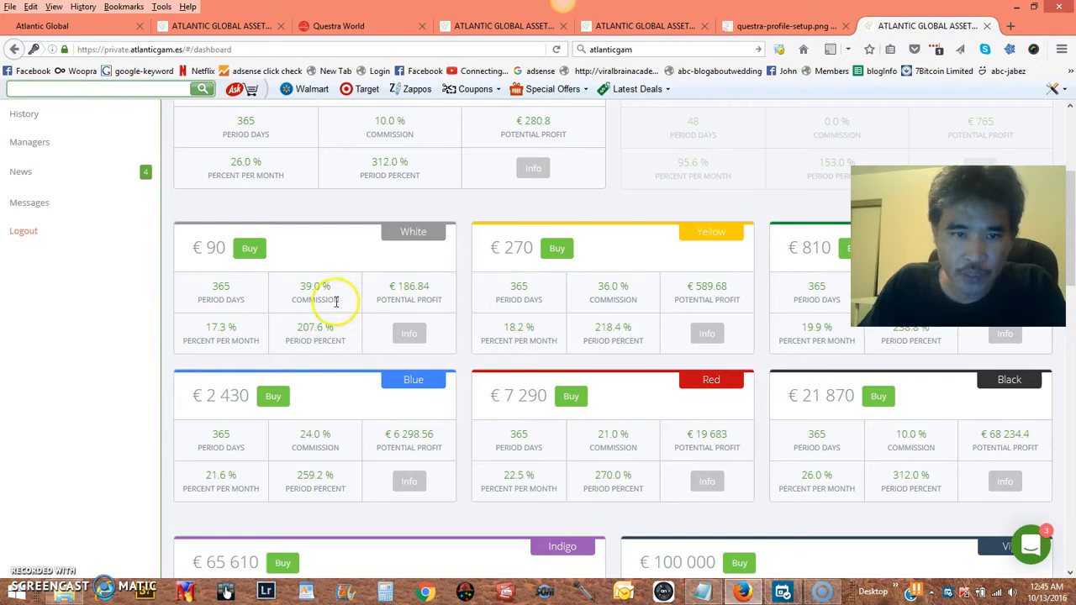
scroll(up, 3)
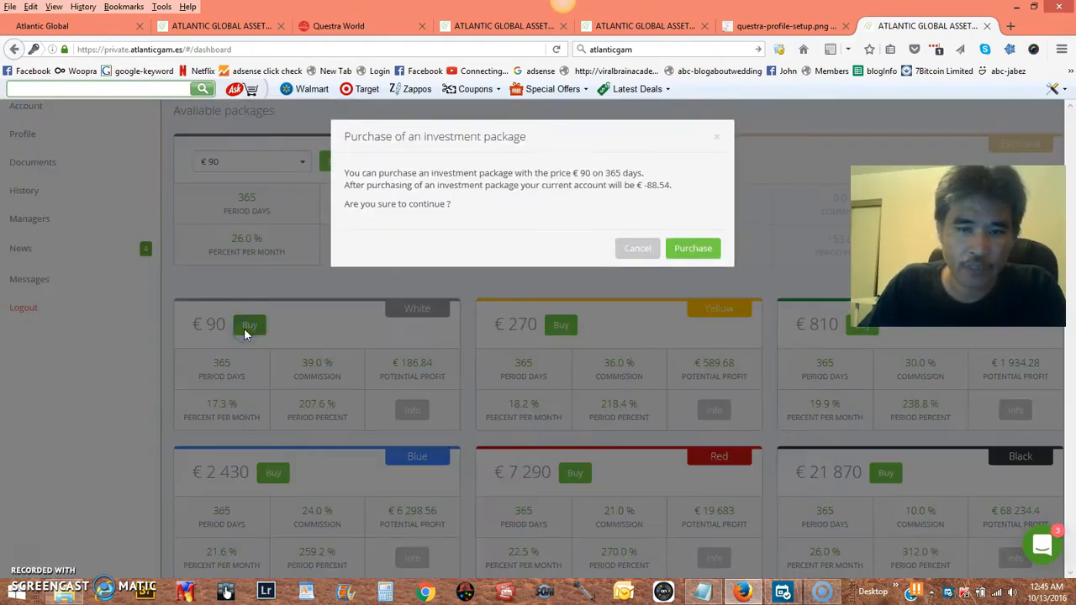
mouse_move(586, 227)
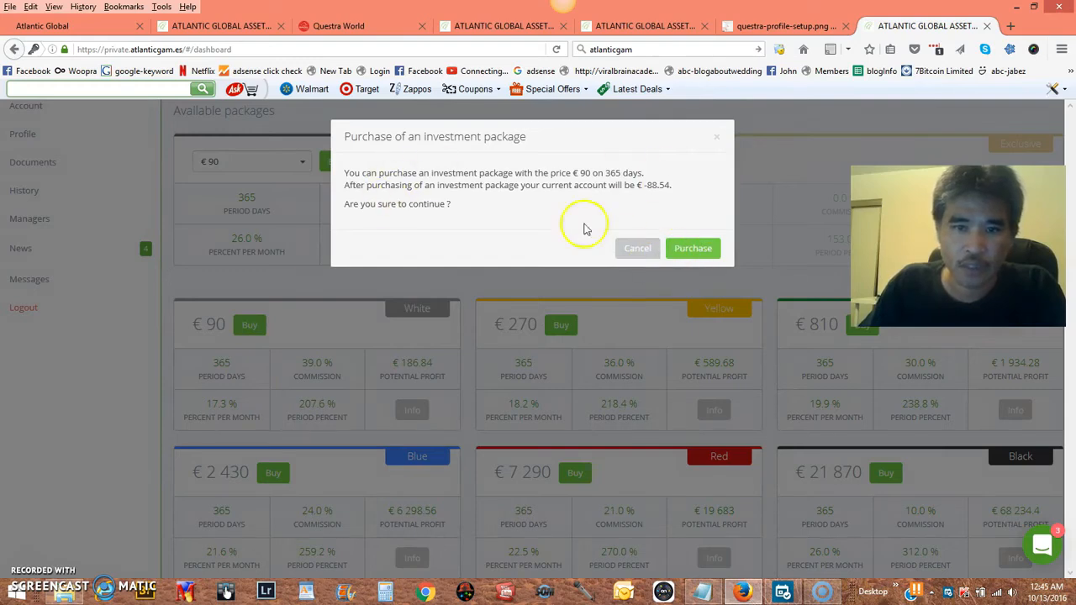
click(638, 248)
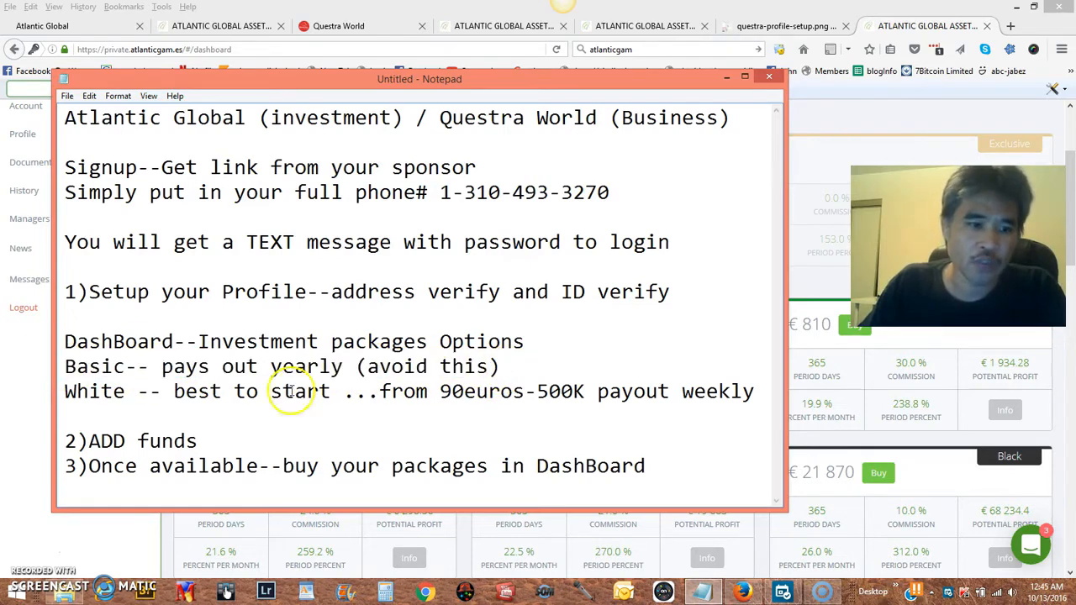
- Select the '2)ADD funds' line in Notepad and bring the Atlantic Global dashboard forward
double_click(94, 391)
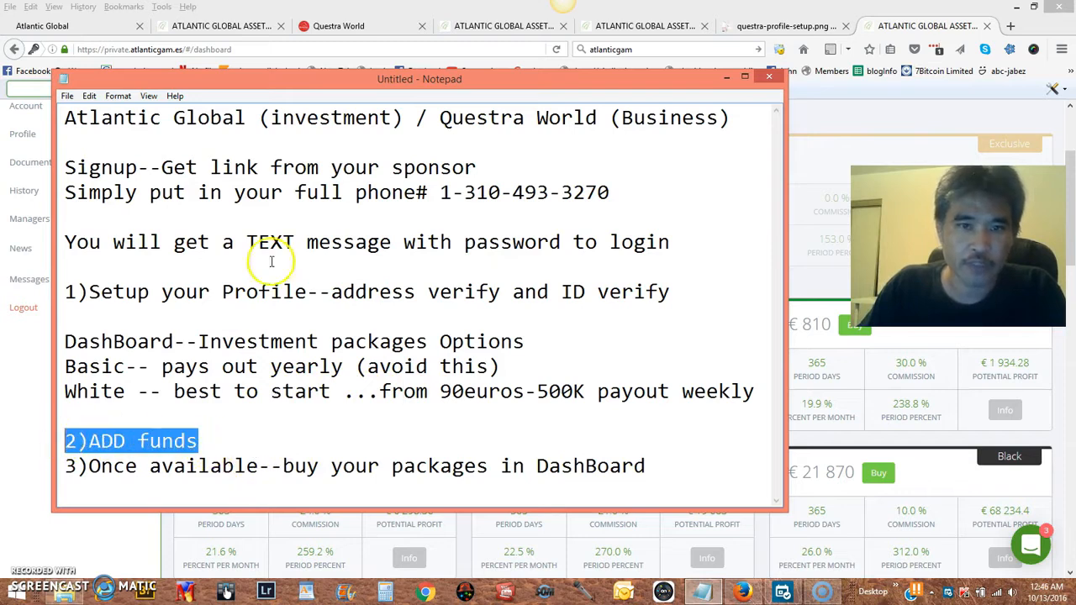
click(767, 76)
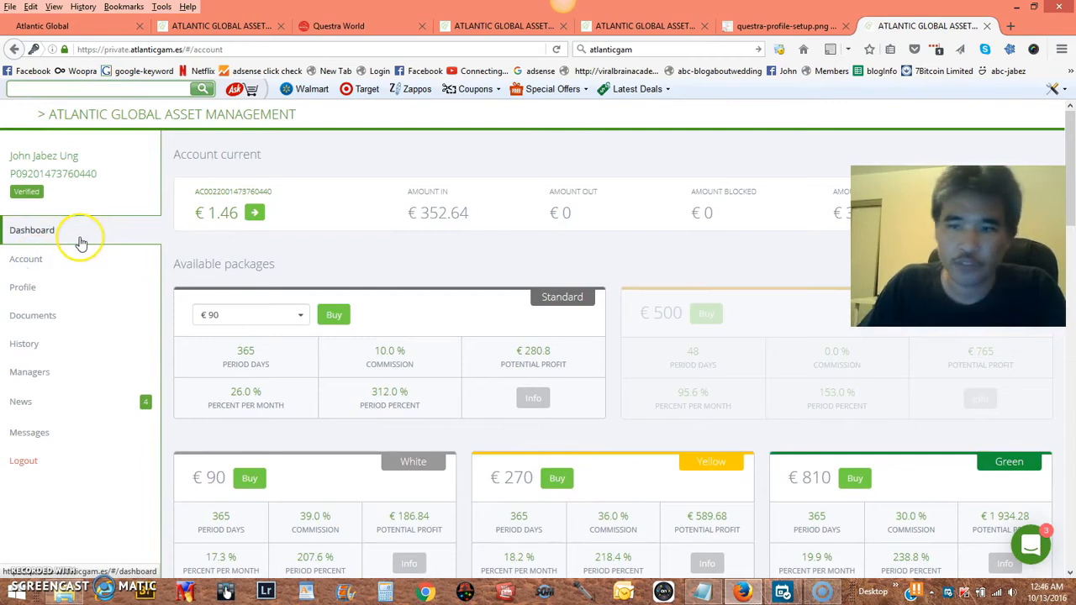
- Open Account, keep 'Transfer money' as the operation, and advance to step two
click(25, 258)
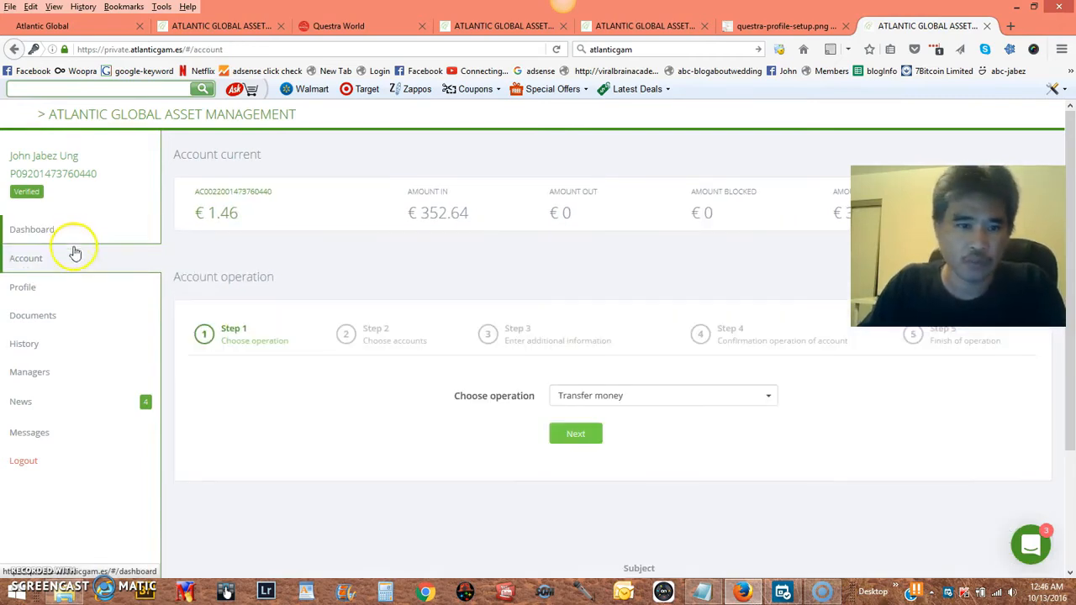
click(664, 396)
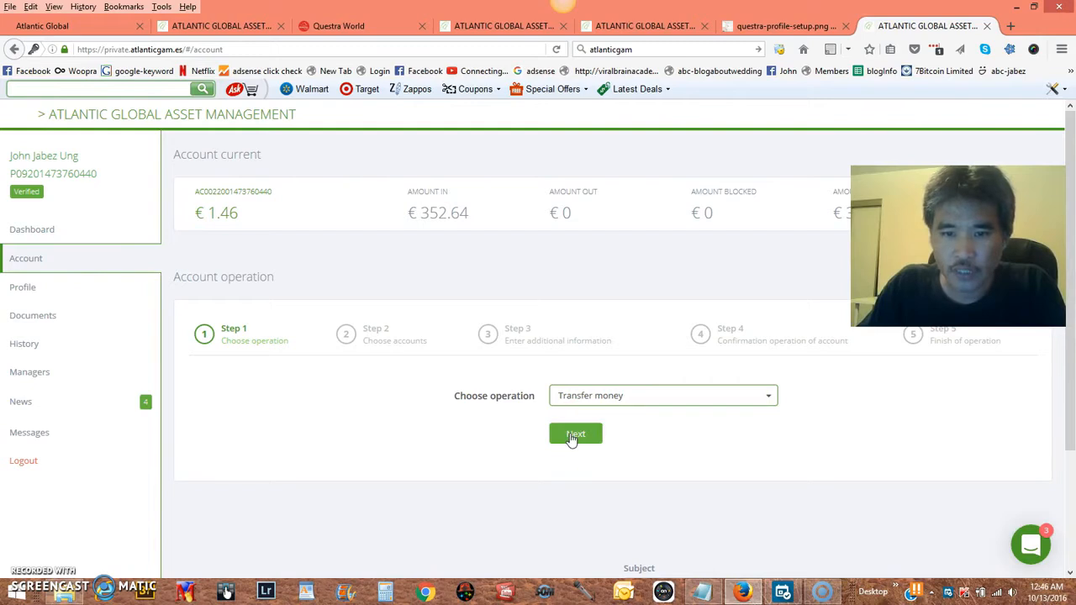
click(575, 434)
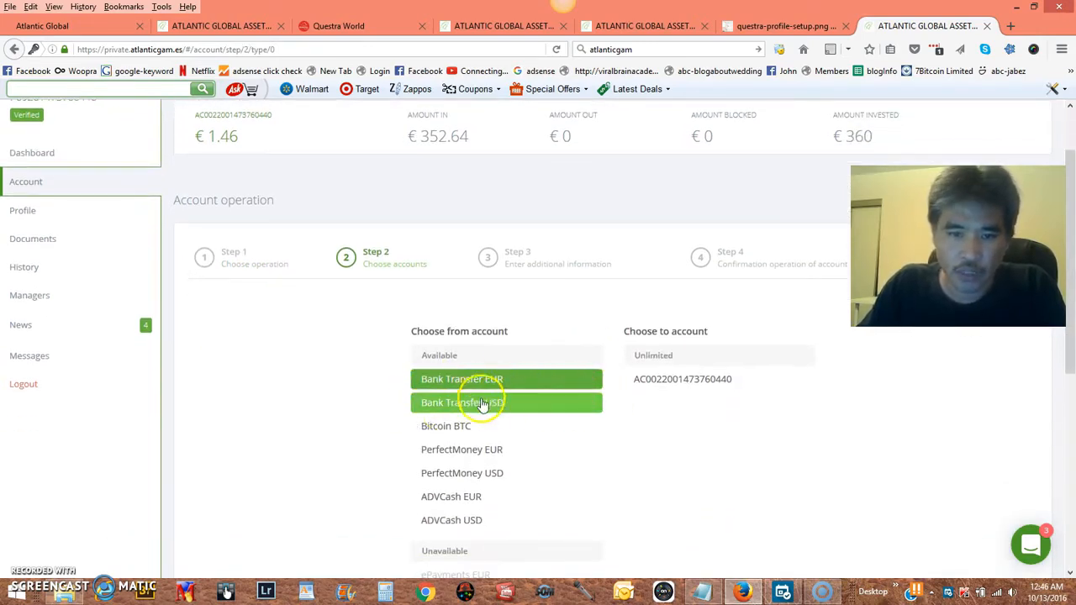
- Choose Bitcoin BTC as the source account and the AC account as the destination
click(445, 426)
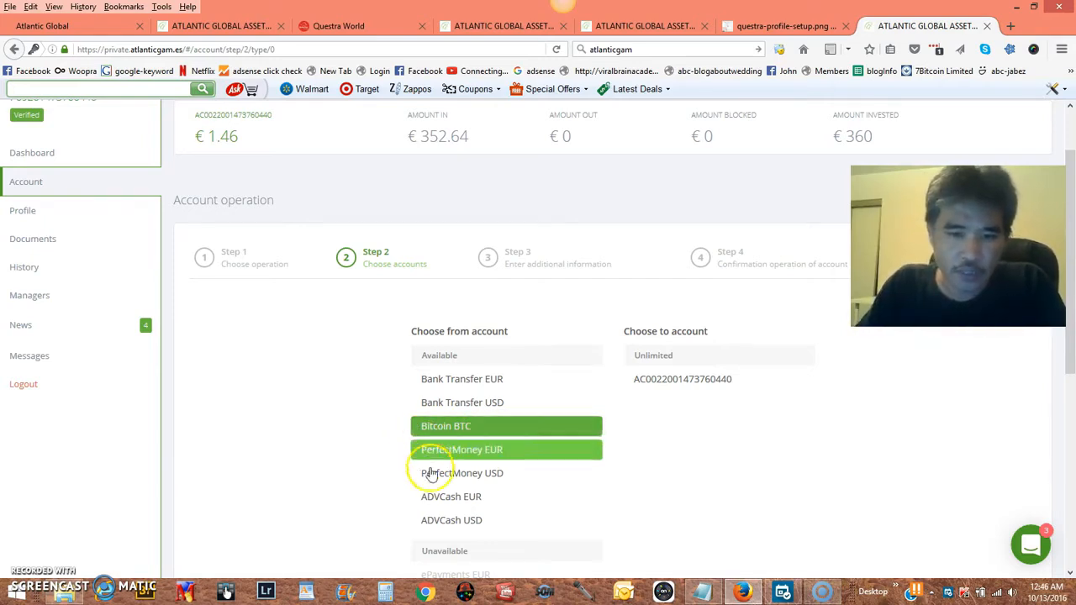
click(506, 426)
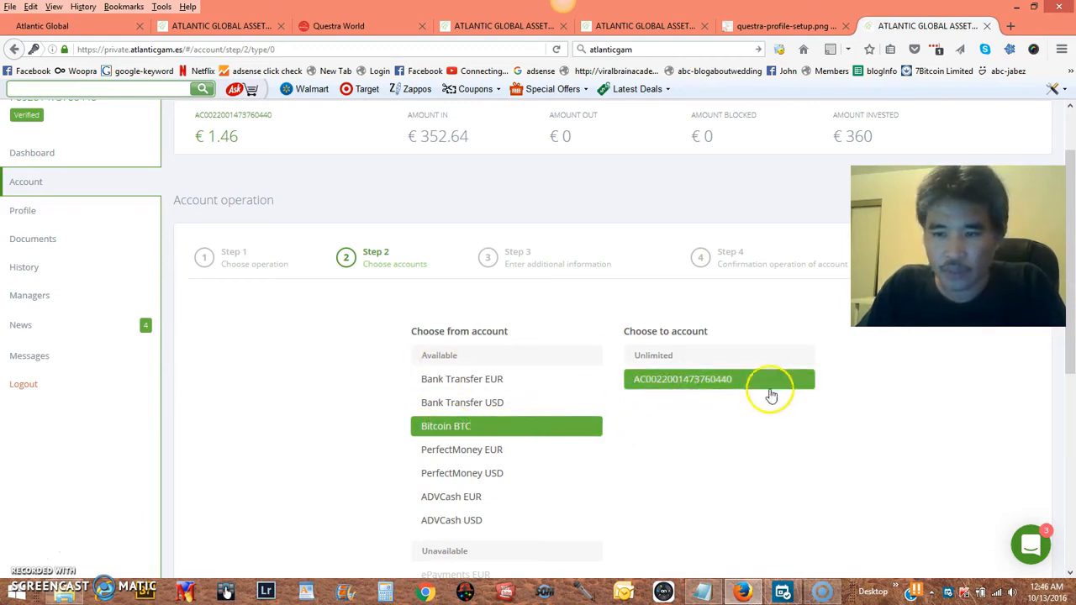
scroll(down, 3)
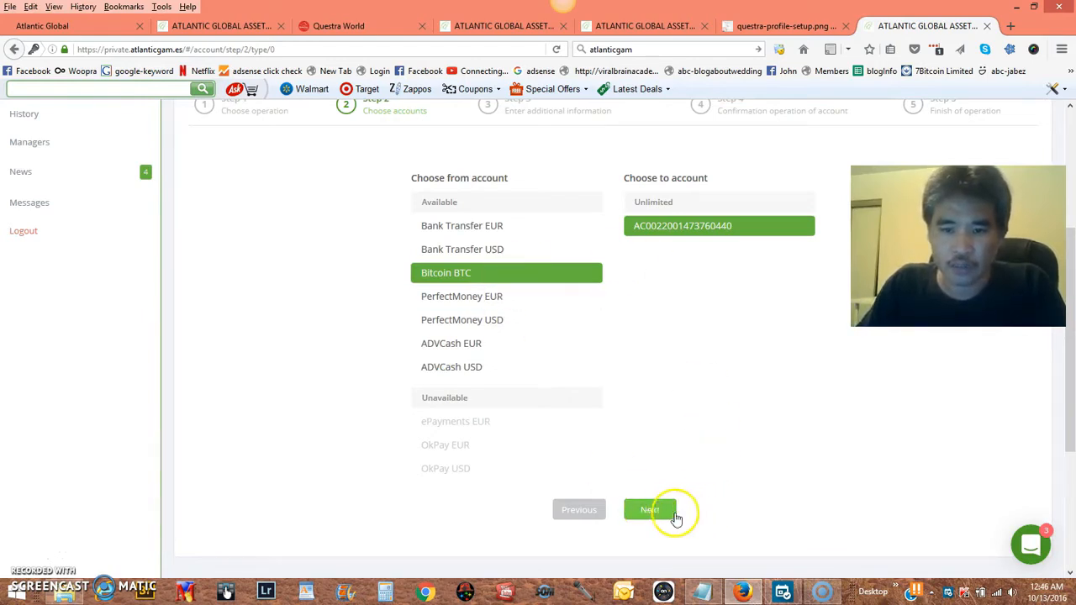
scroll(up, 3)
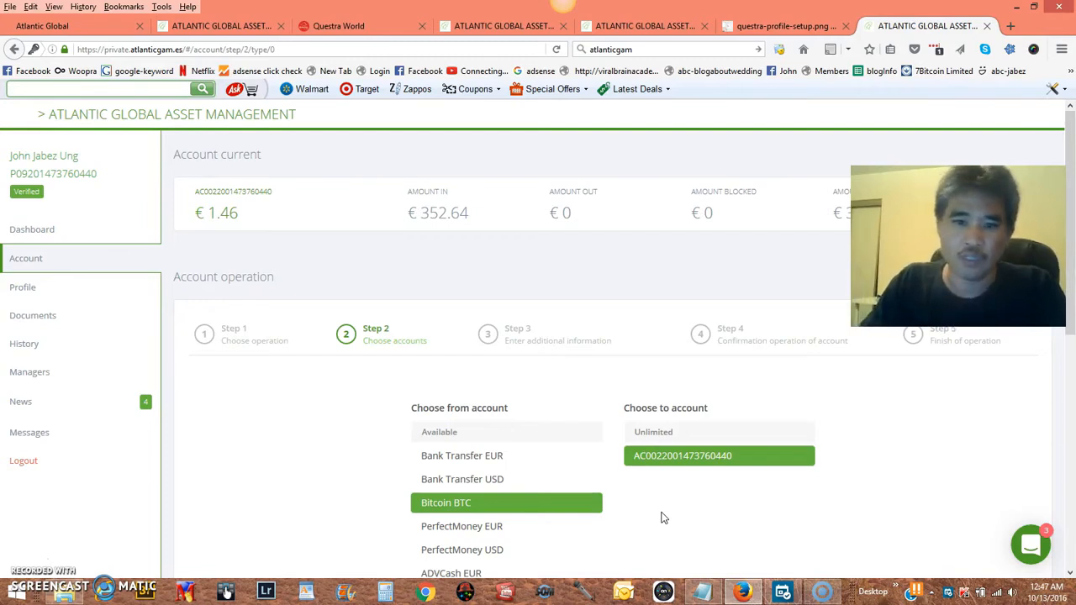
mouse_move(602, 349)
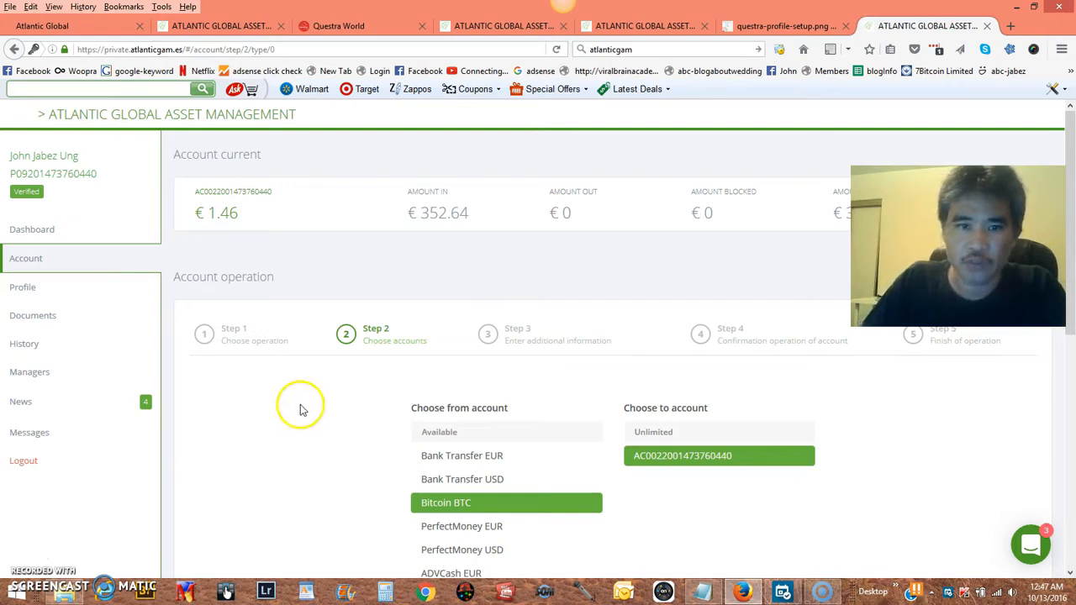
mouse_move(377, 186)
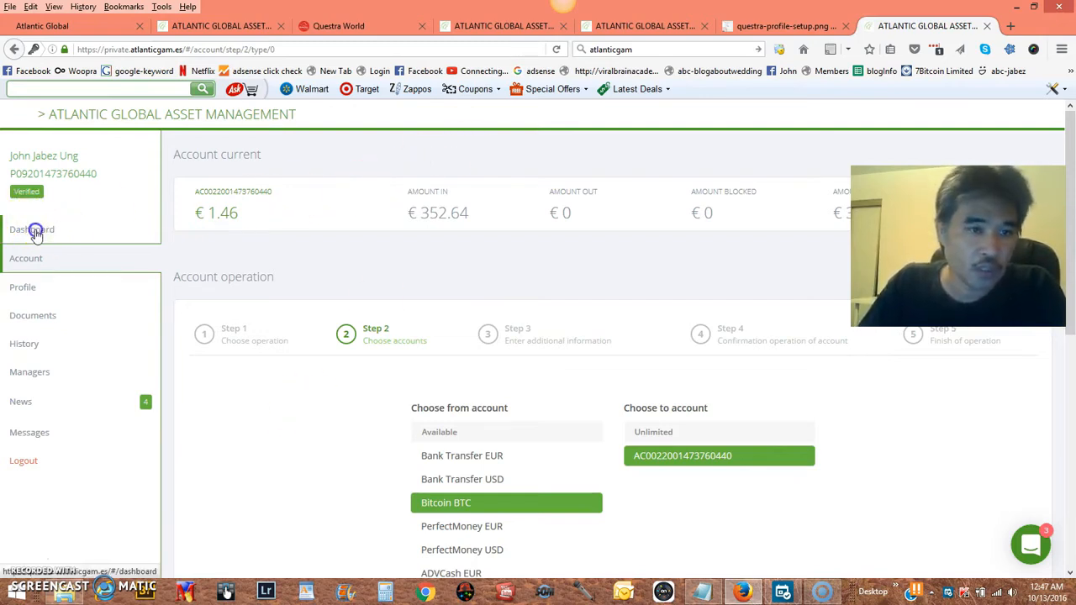
- Return to the dashboard, highlight the 'Questra World (Business)' title in Notepad, and scroll the package cards
click(31, 229)
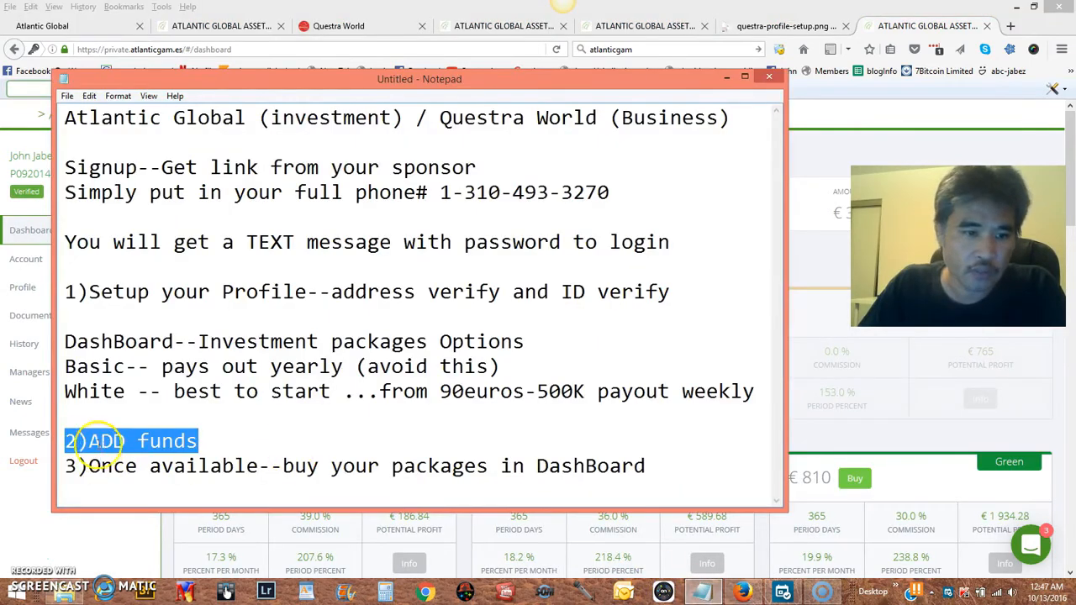
click(140, 466)
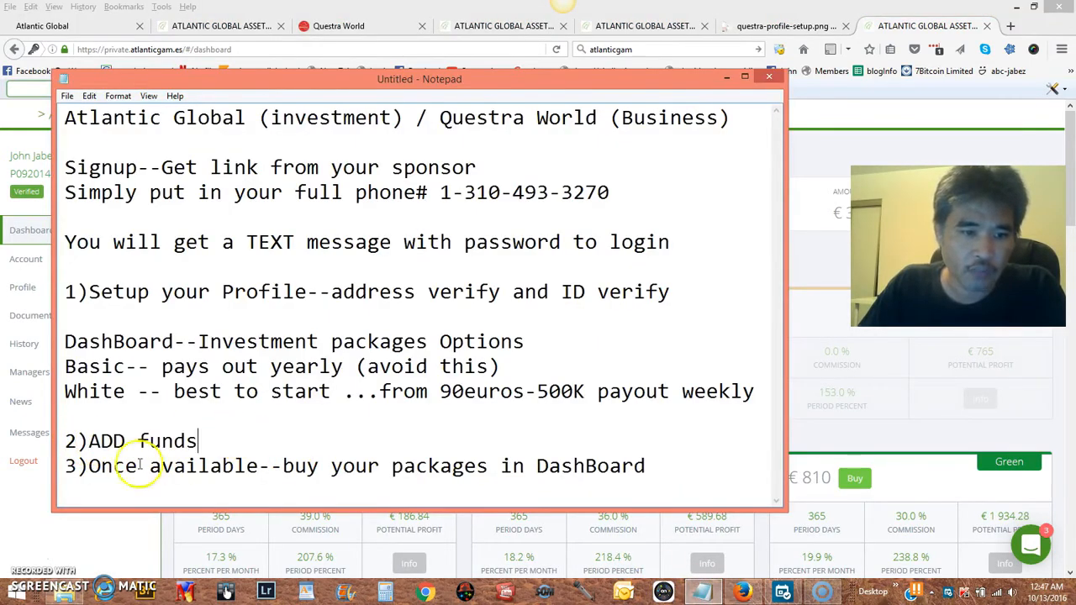
triple_click(336, 465)
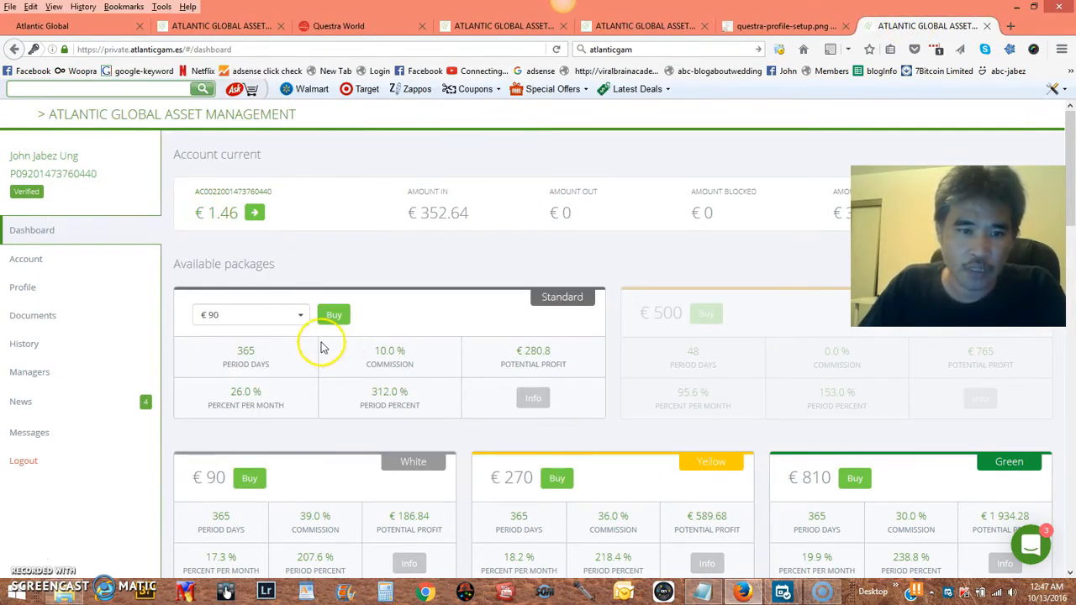
scroll(down, 3)
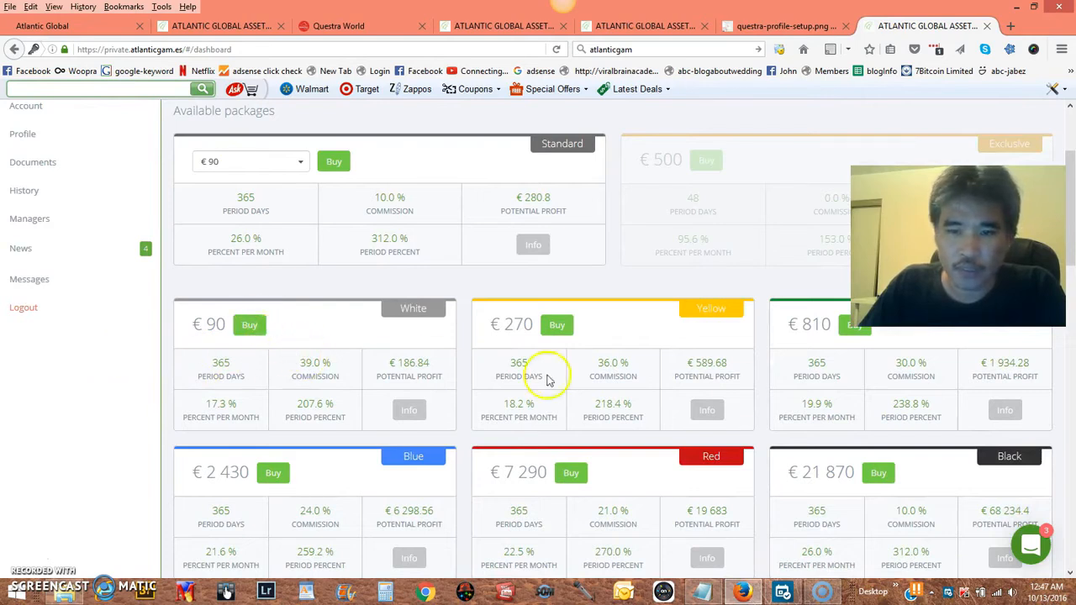
mouse_move(556, 324)
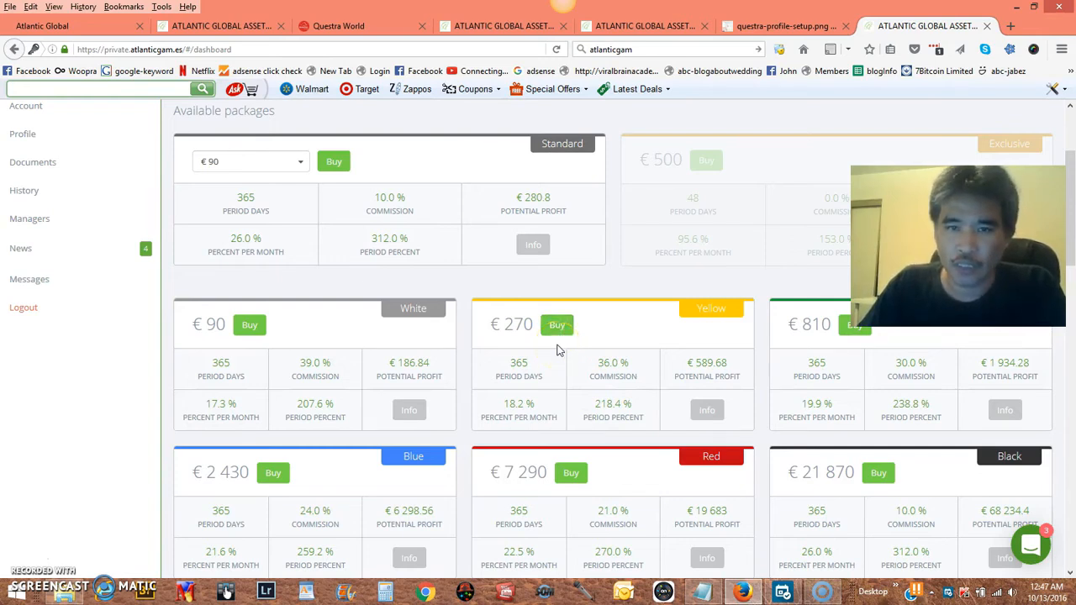
scroll(up, 3)
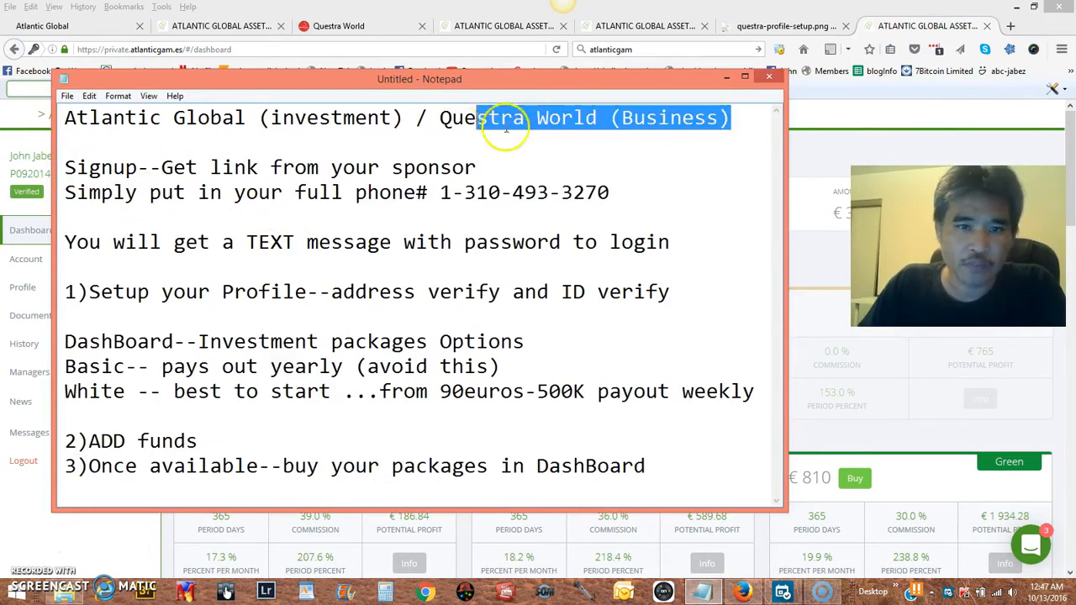
- Highlight 'Setup your Profile' in Notepad and show the questra-profile-setup.png screenshot again
click(475, 168)
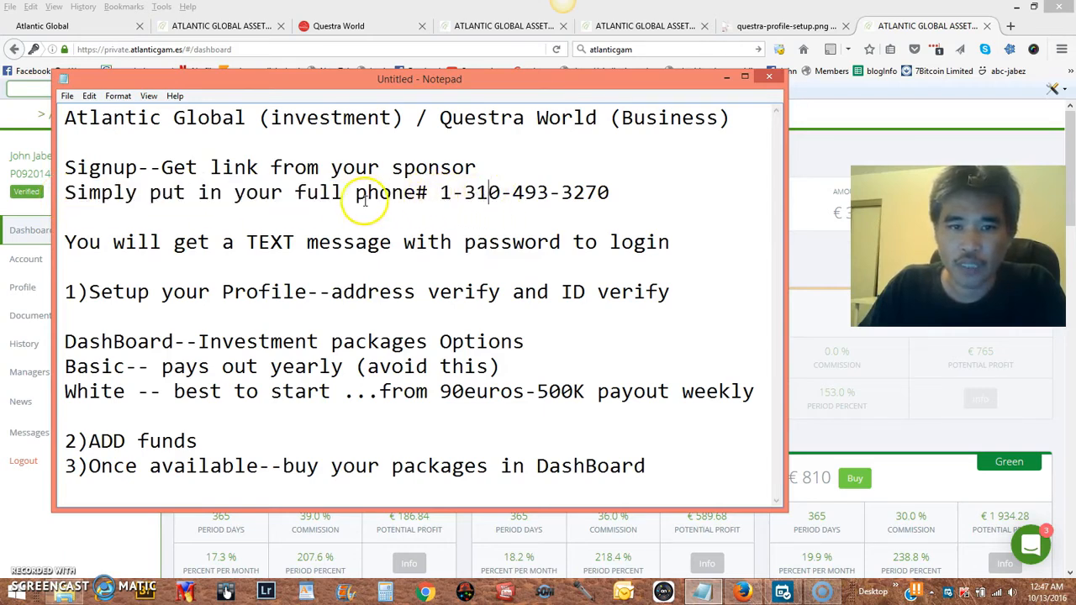
drag(354, 192, 605, 193)
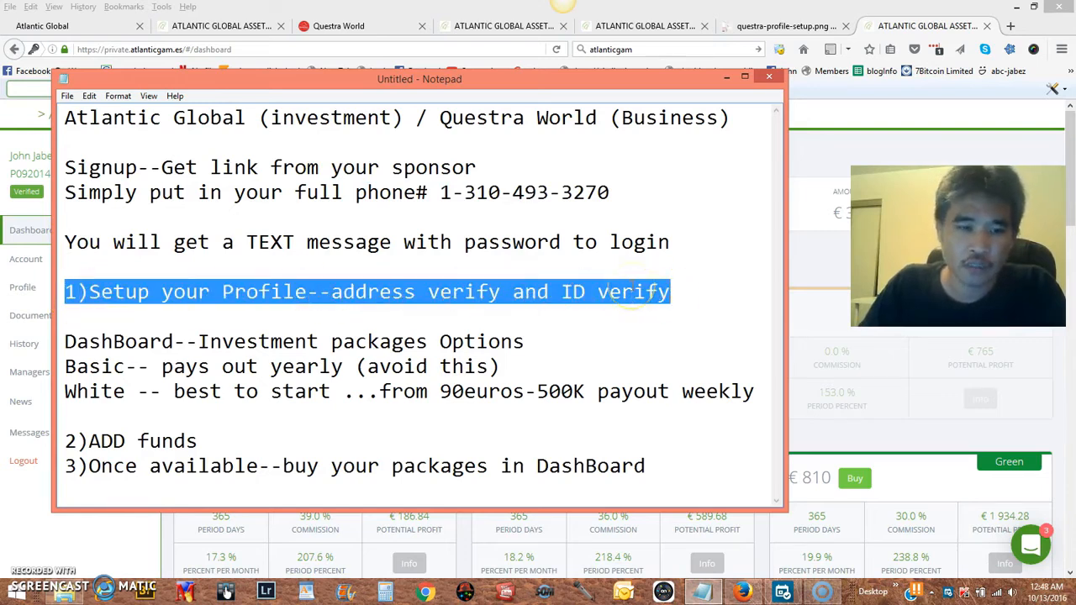
click(144, 291)
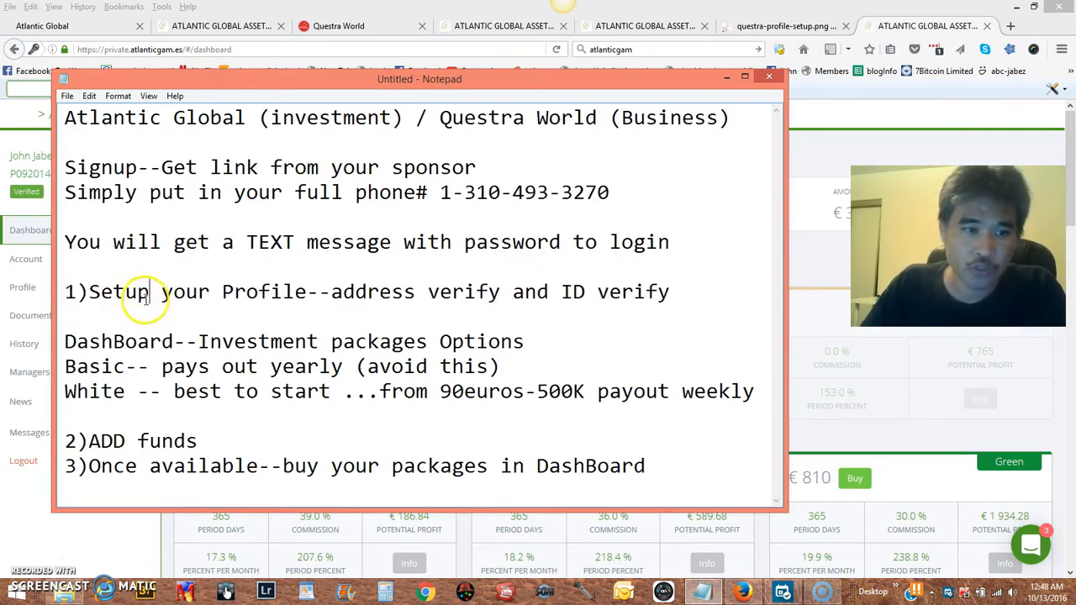
drag(89, 292, 309, 292)
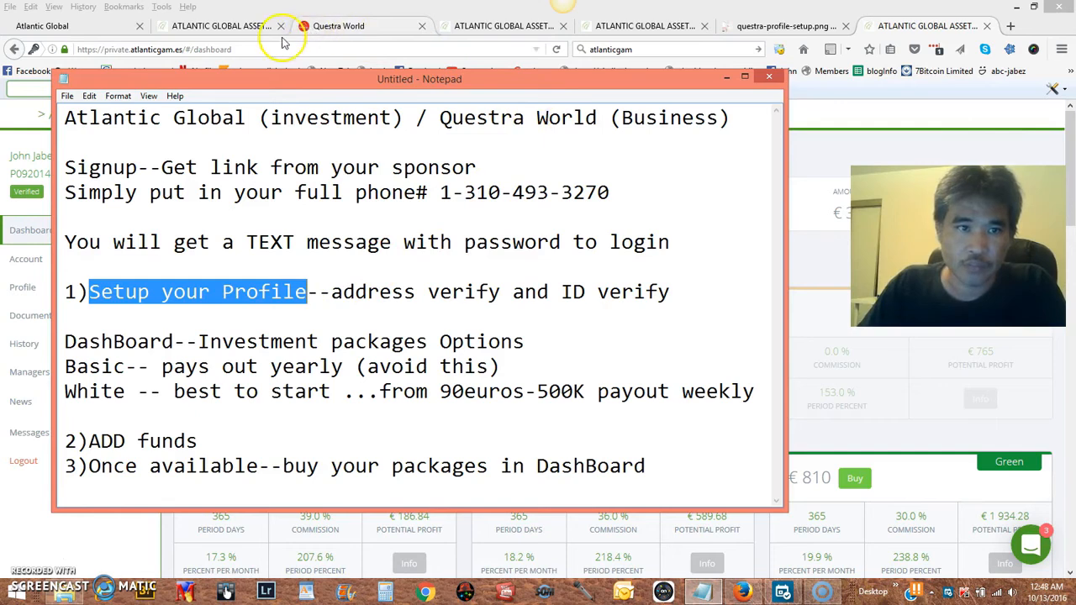
click(786, 26)
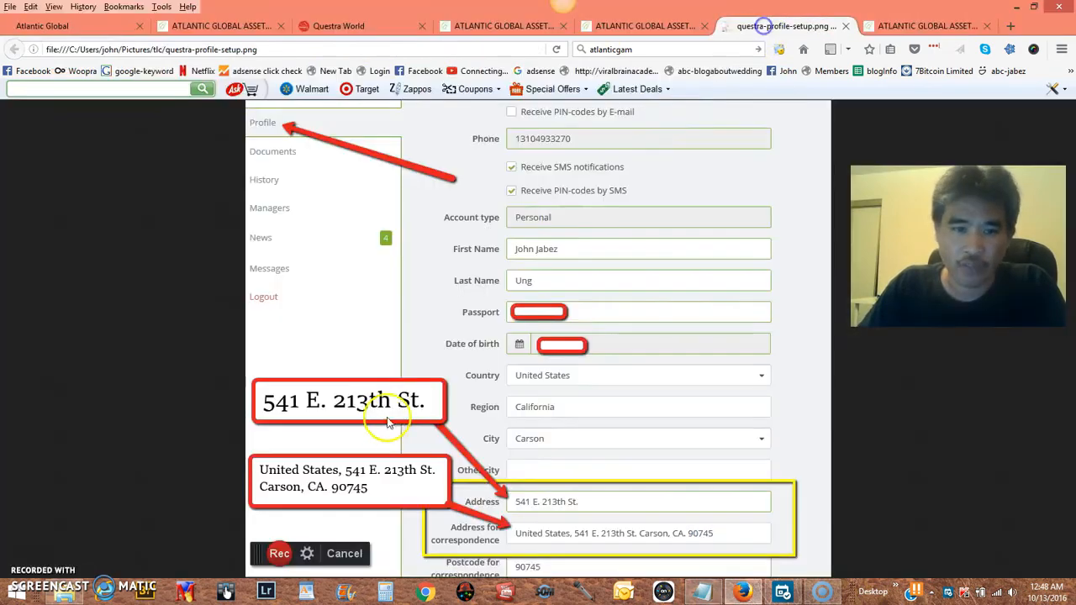
mouse_move(538, 517)
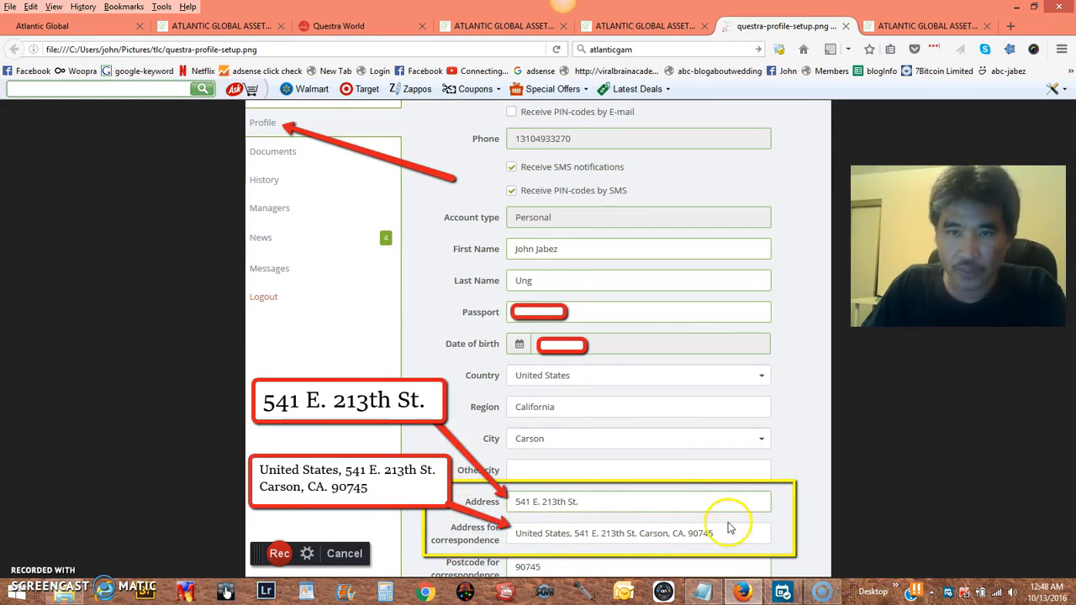
- Review the screenshot's address fields, then bring the Notepad guide back in front
click(225, 591)
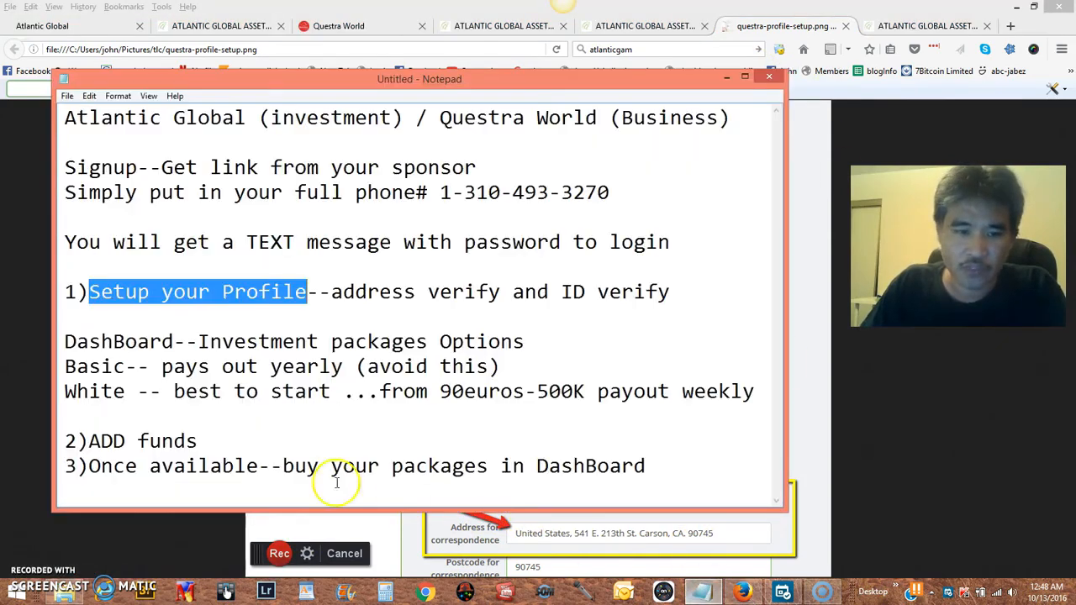
- Highlight the DashBoard and '2)ADD funds' lines in Notepad, then return to the dashboard tab
click(67, 341)
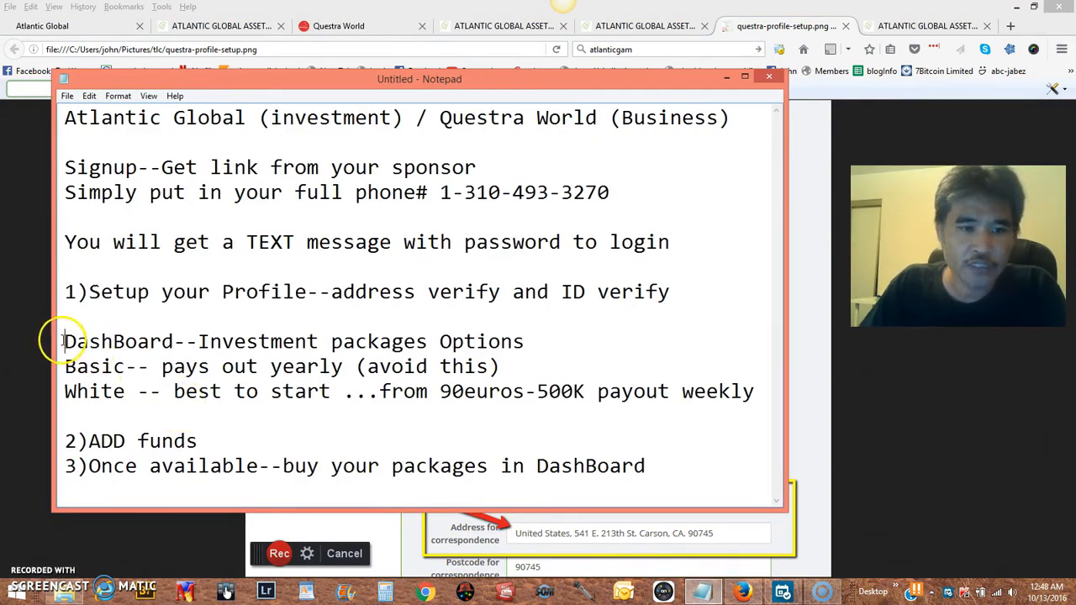
triple_click(294, 340)
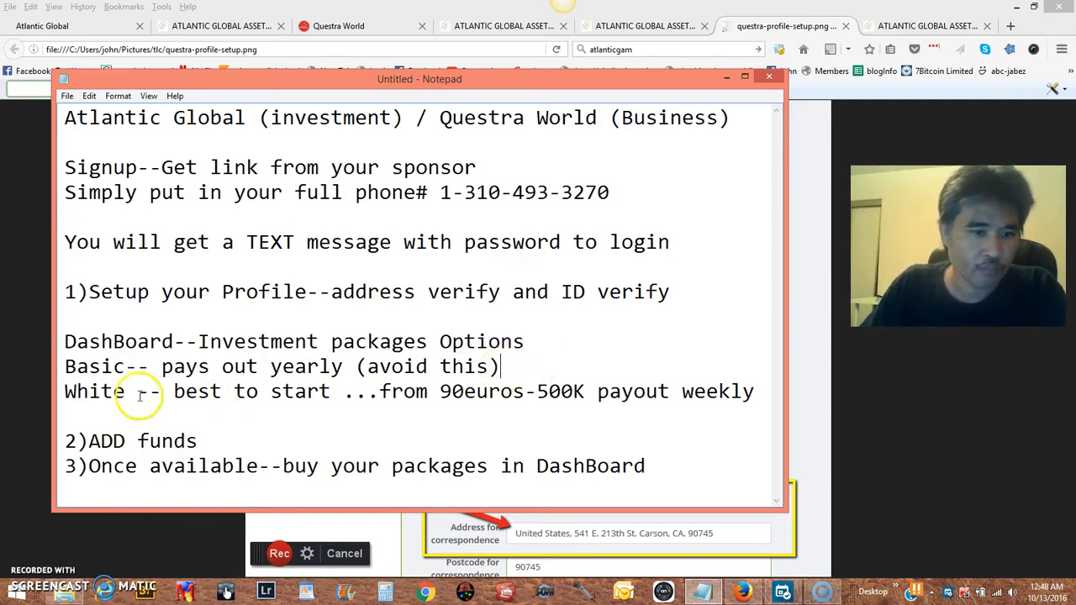
double_click(95, 391)
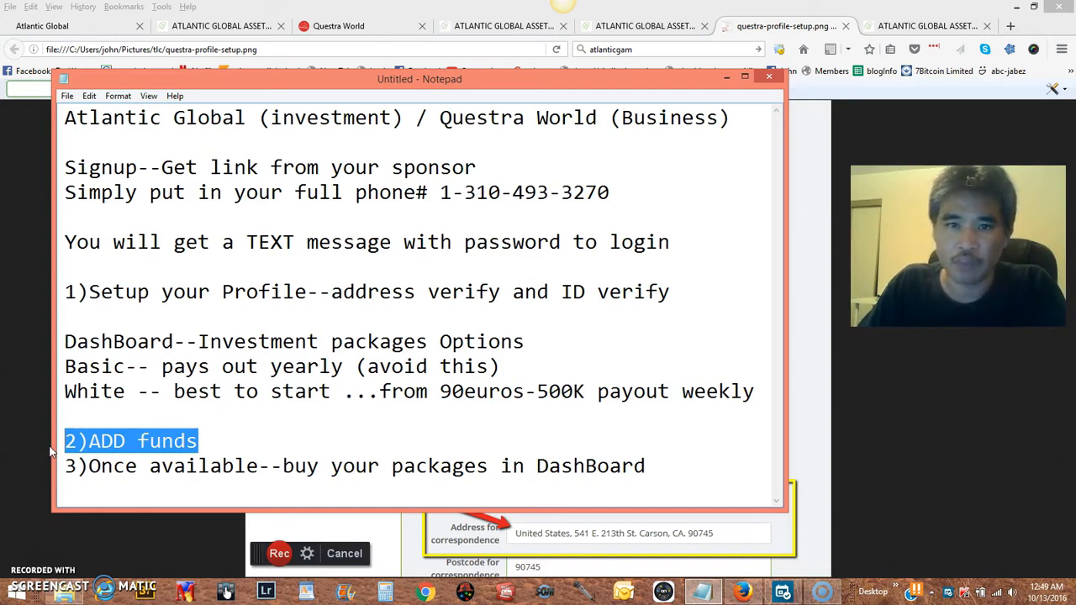
mouse_move(57, 507)
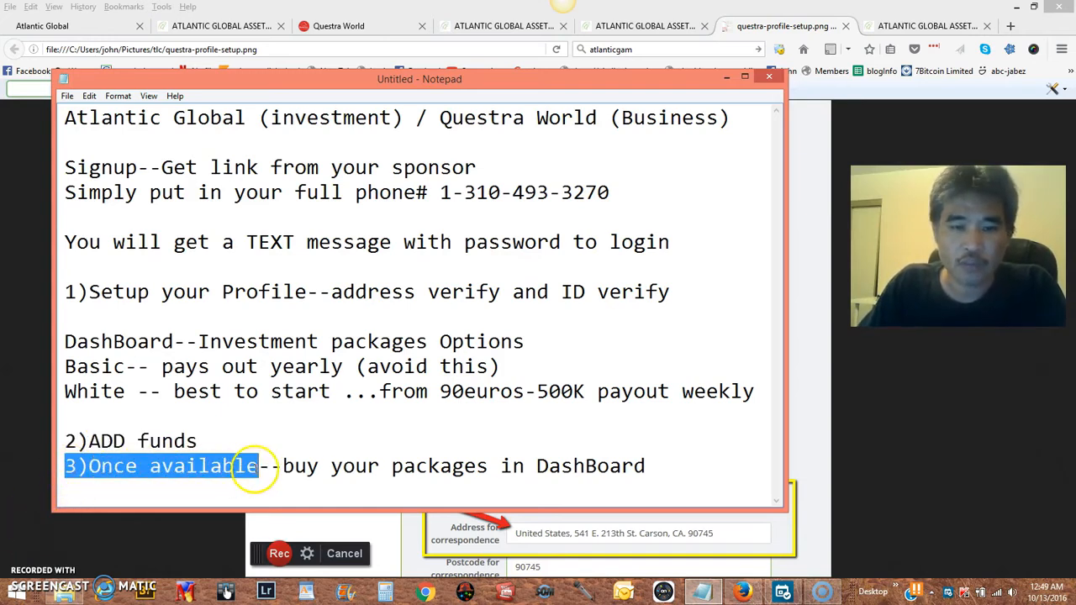
click(925, 26)
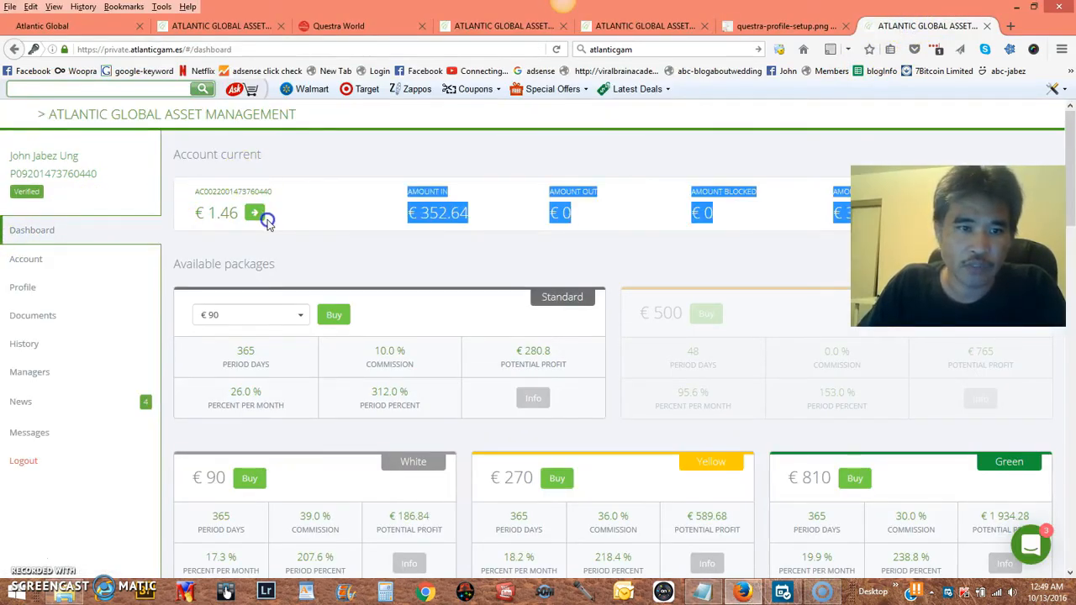
- Scroll to My packages, highlight the first package's Insurance status, and open its €90 package page
scroll(down, 3)
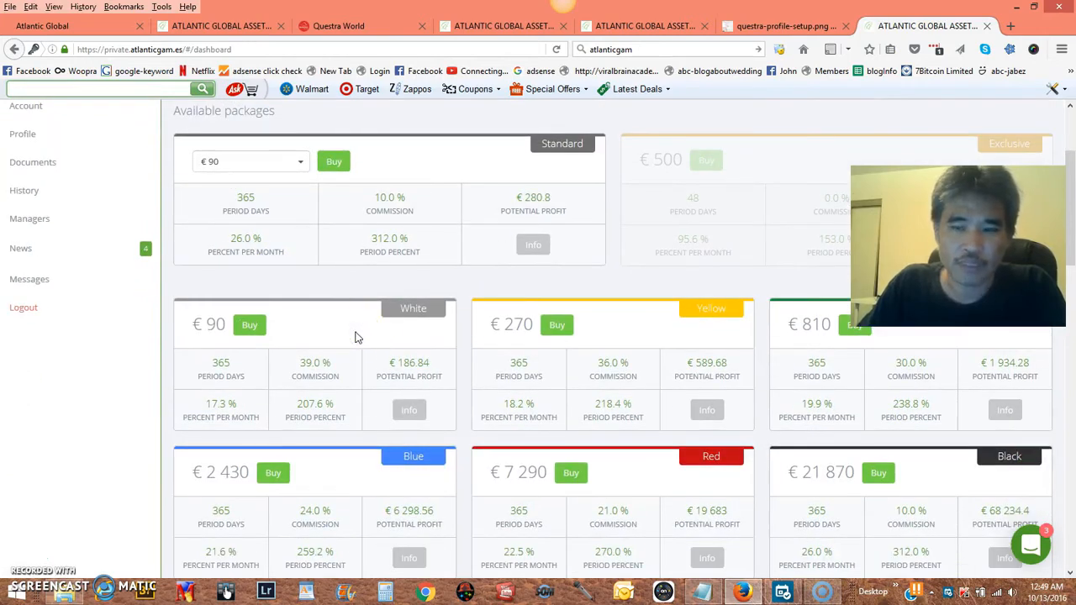
scroll(down, 3)
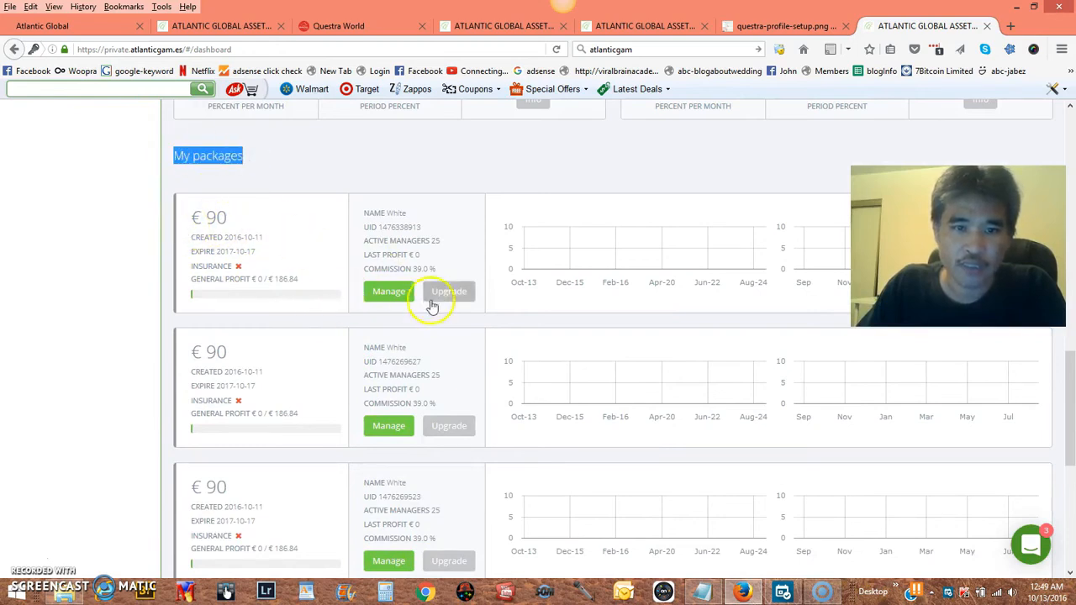
scroll(up, 3)
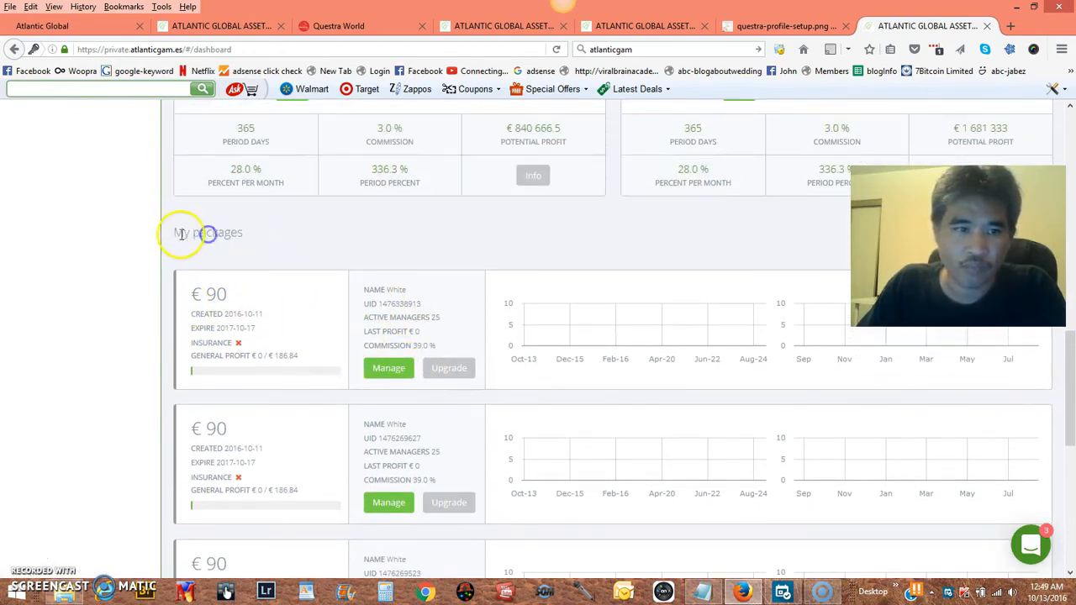
mouse_move(359, 257)
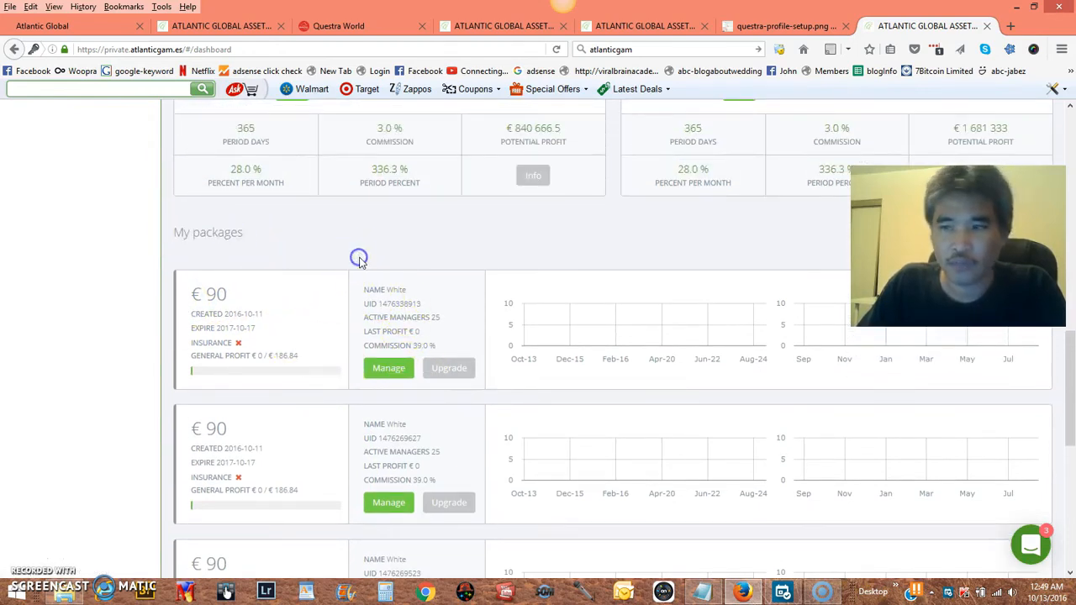
mouse_move(314, 320)
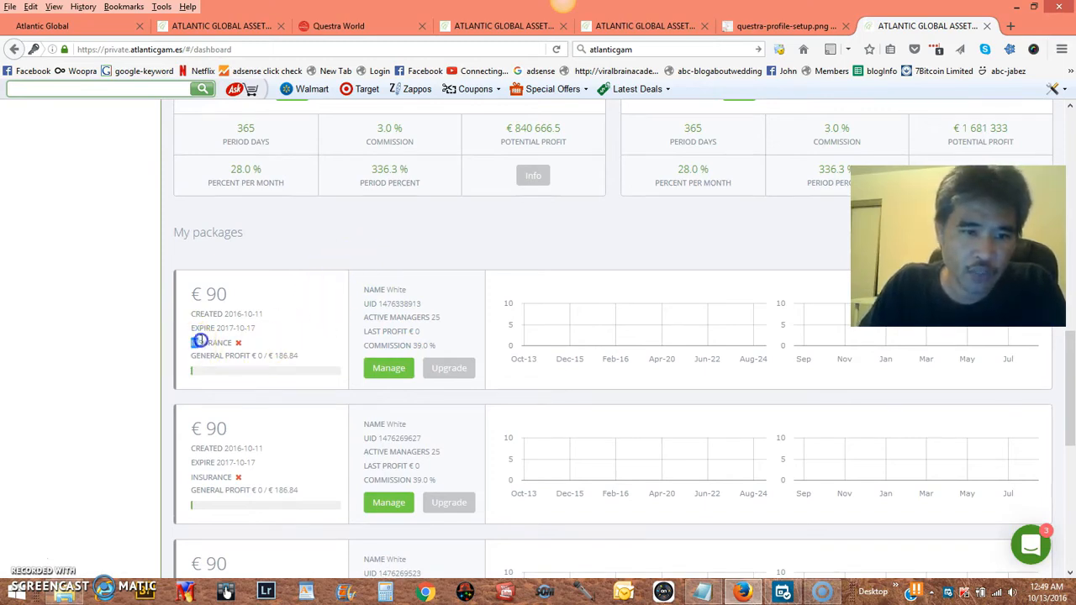
double_click(212, 342)
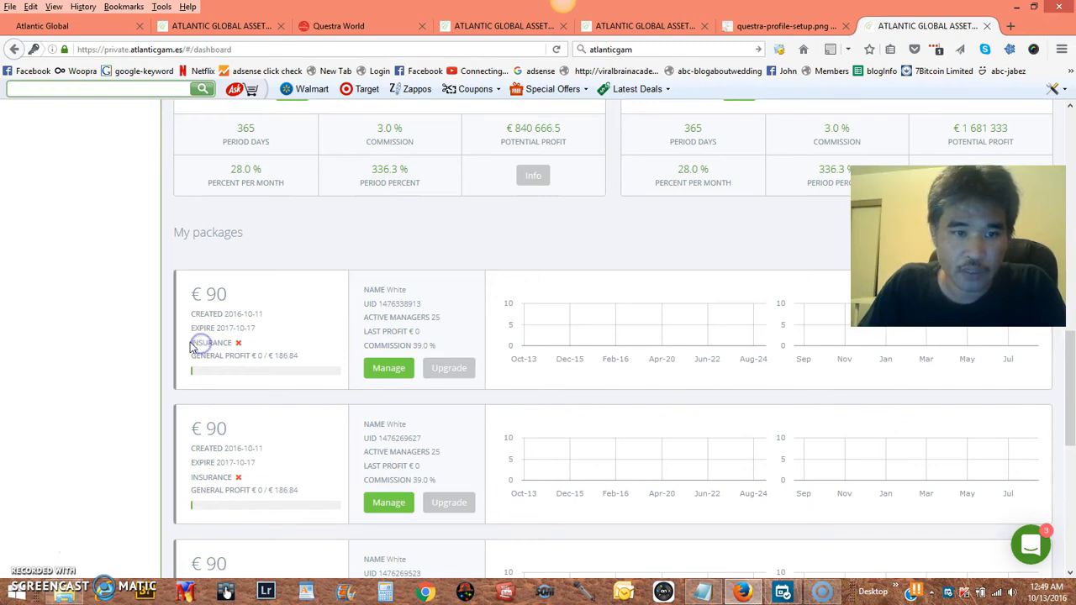
double_click(212, 343)
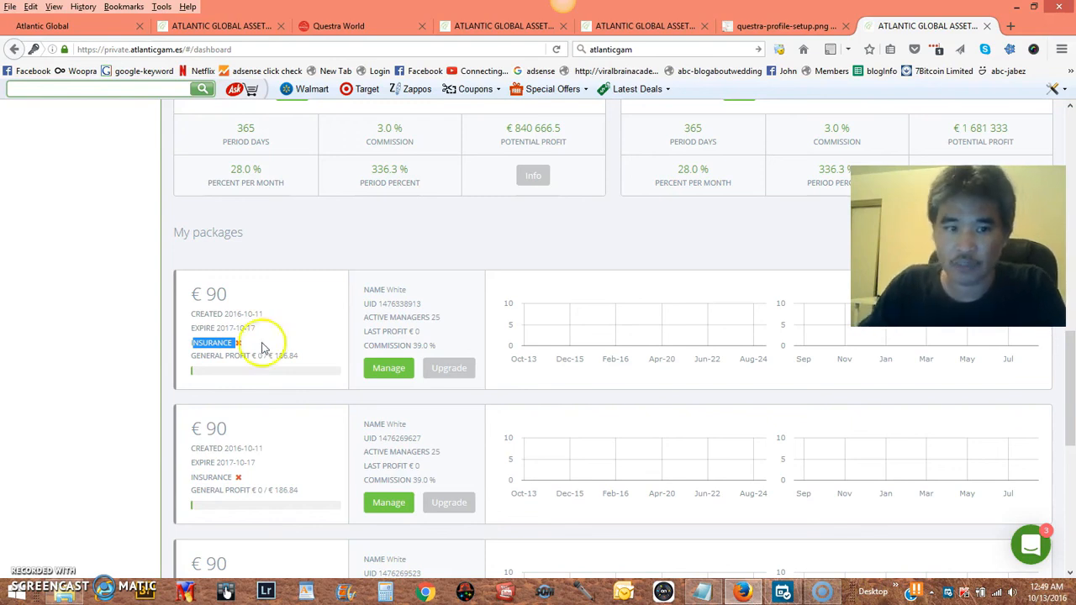
click(389, 368)
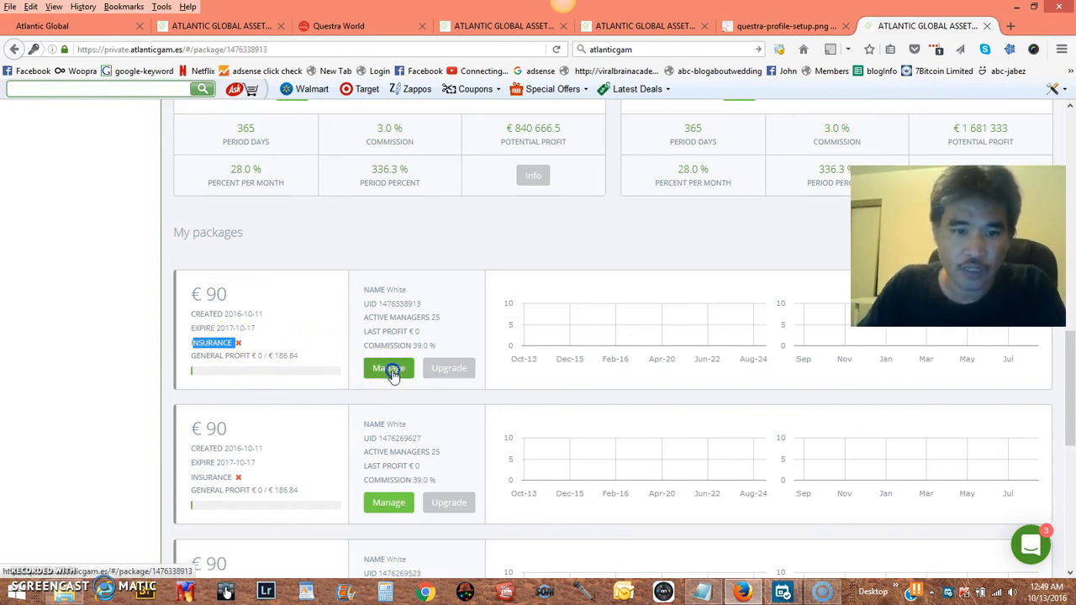
- Open the first €90 White package's details and toggle insurance repeatedly, ending with it off
click(388, 369)
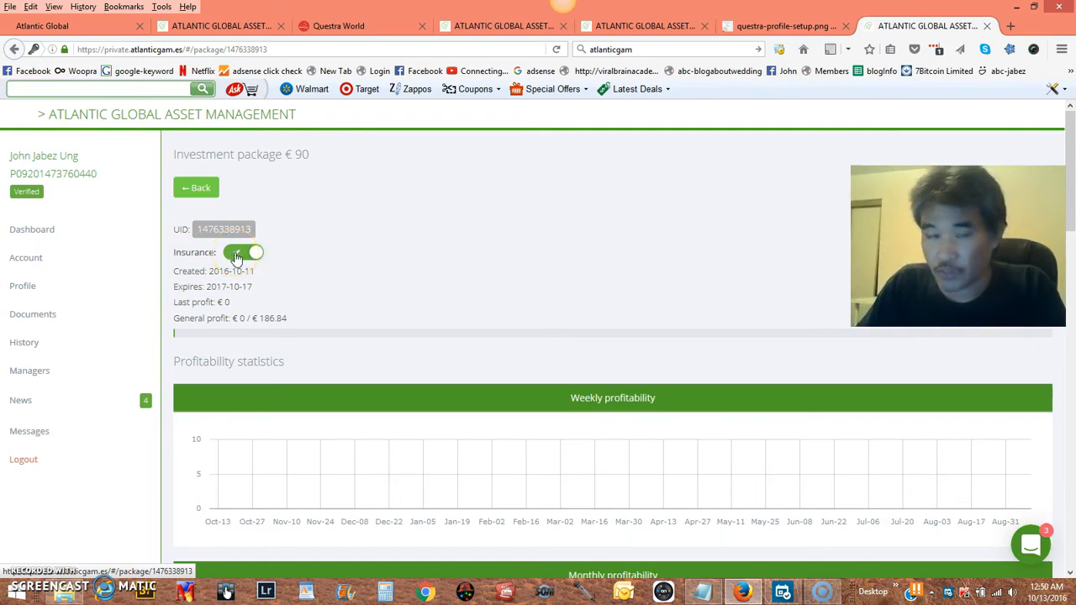
click(244, 252)
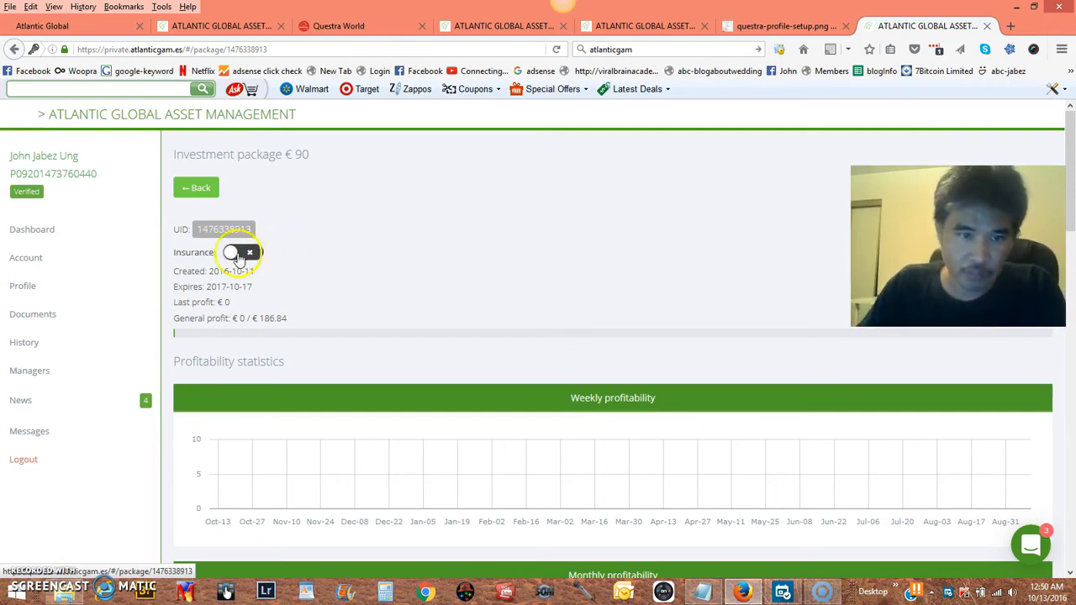
click(243, 252)
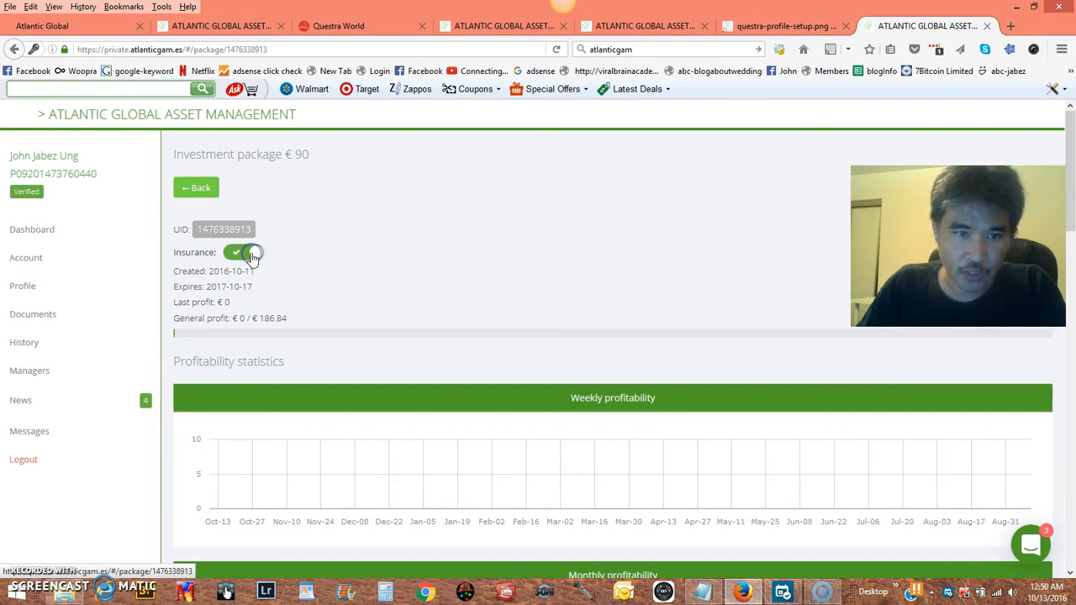
click(242, 252)
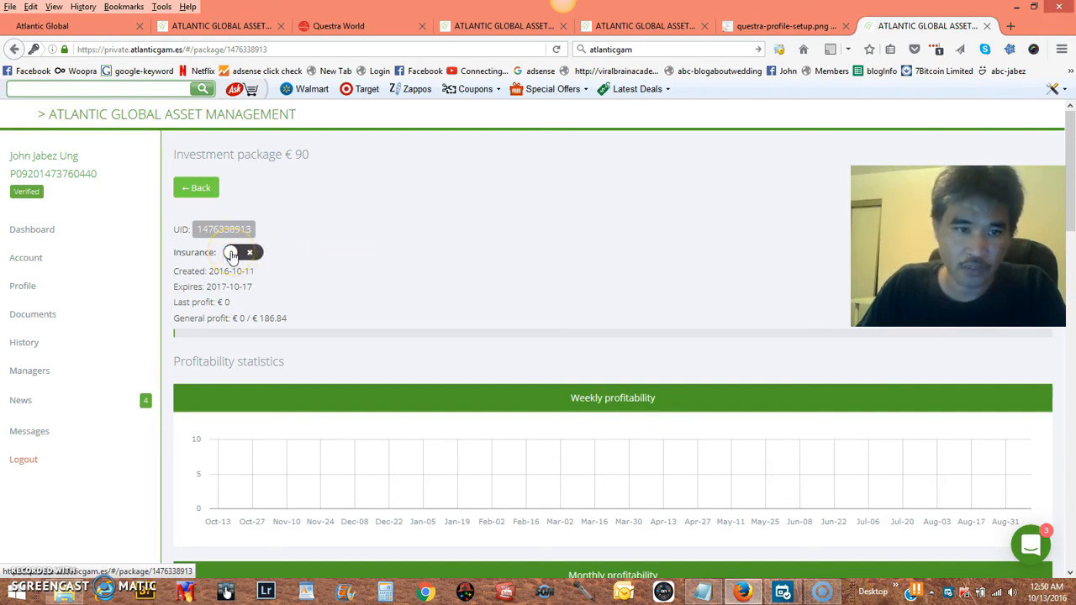
click(236, 252)
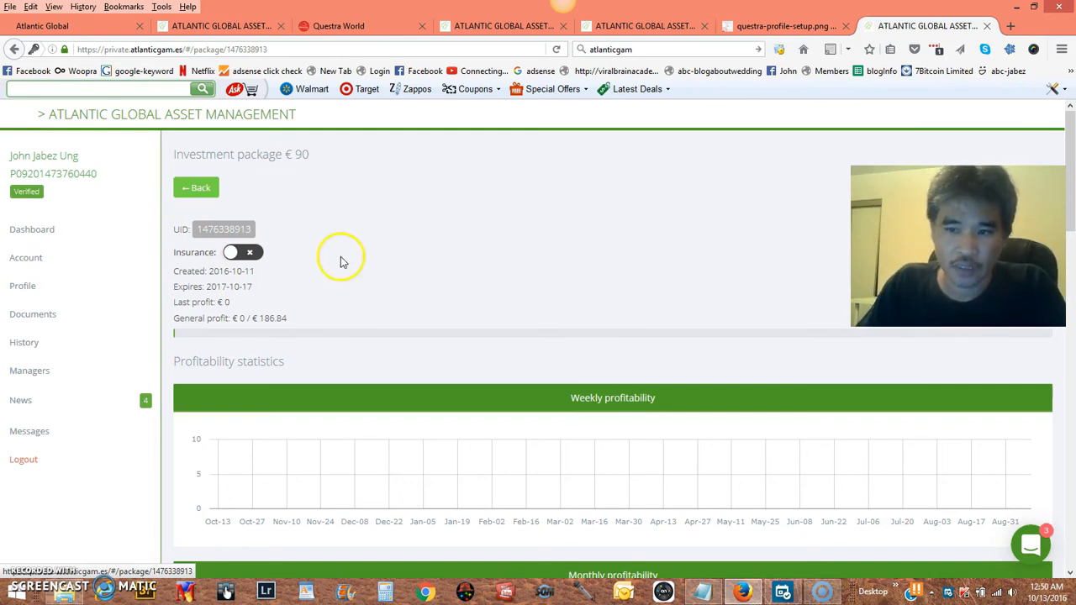
scroll(down, 3)
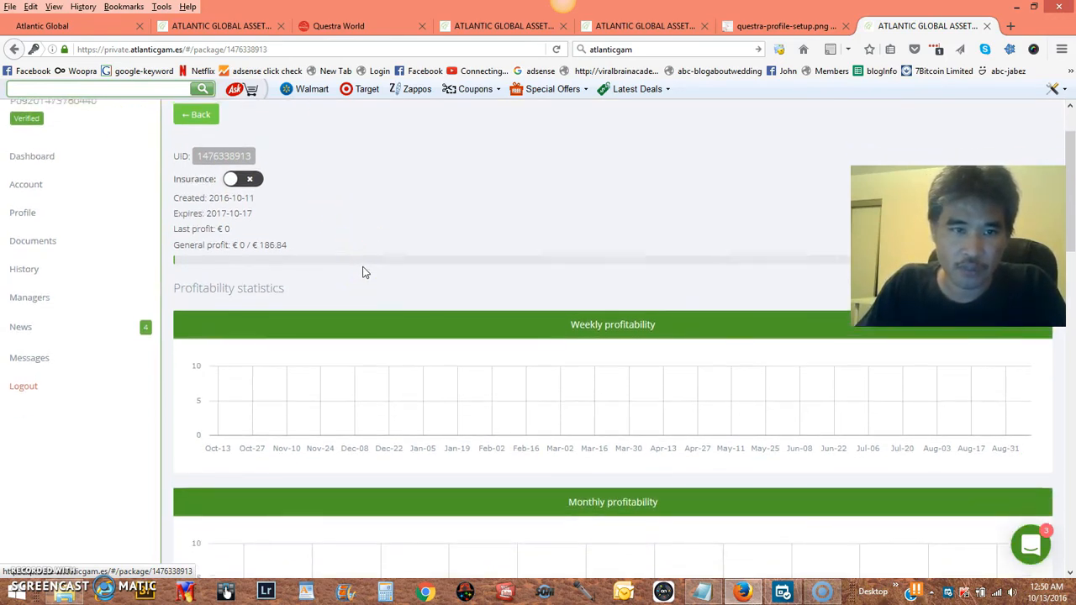